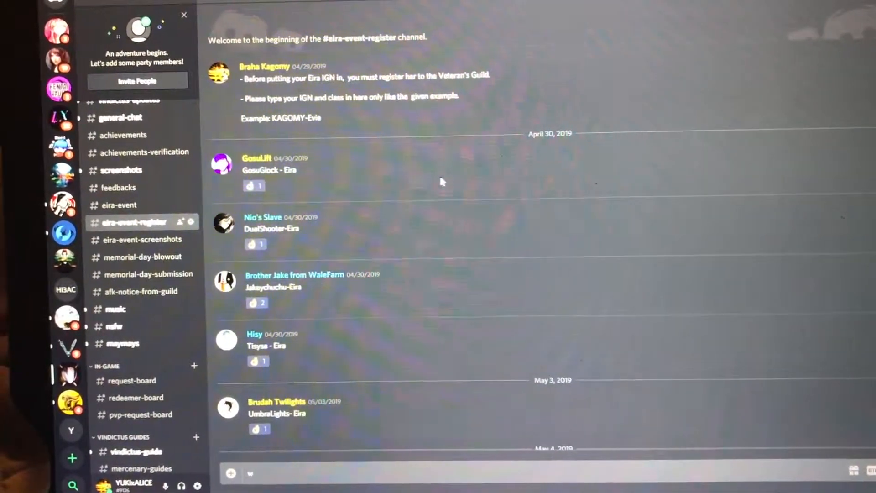
Enter 30 as the Min value of the True Random Number Generator.
{"action": "scroll", "scroll_direction": "down", "scroll_amount": 3}
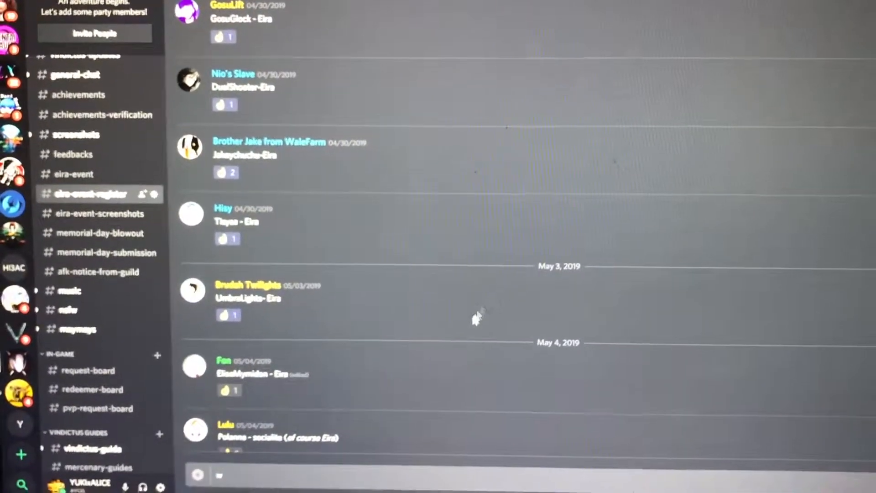
{"action": "scroll", "scroll_direction": "up", "scroll_amount": 3}
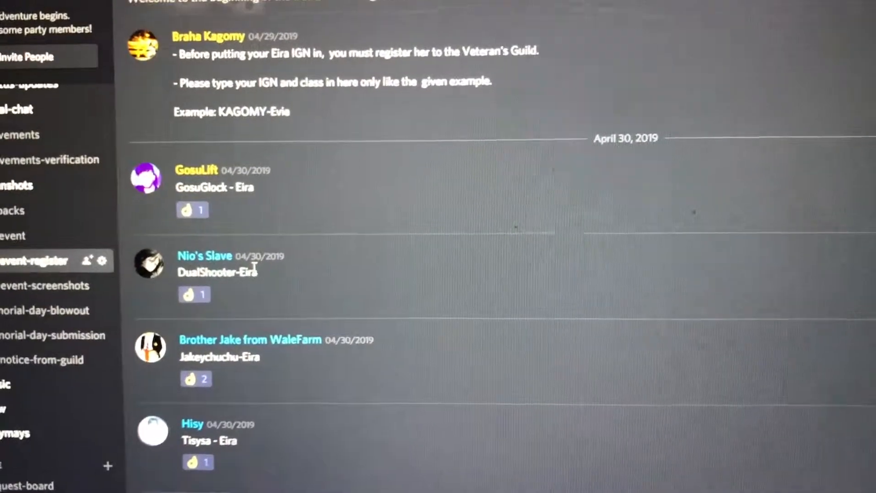
{"action": "scroll", "scroll_direction": "down", "scroll_amount": 3}
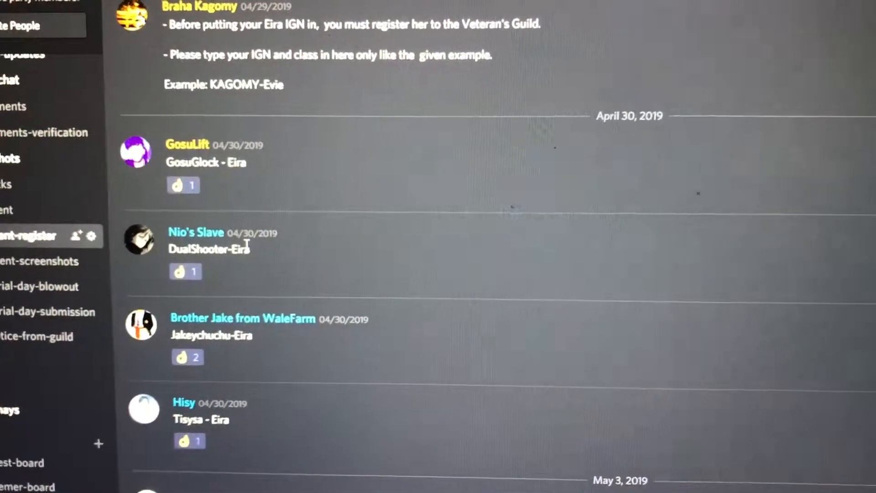
{"action": "scroll", "scroll_direction": "down", "scroll_amount": 3}
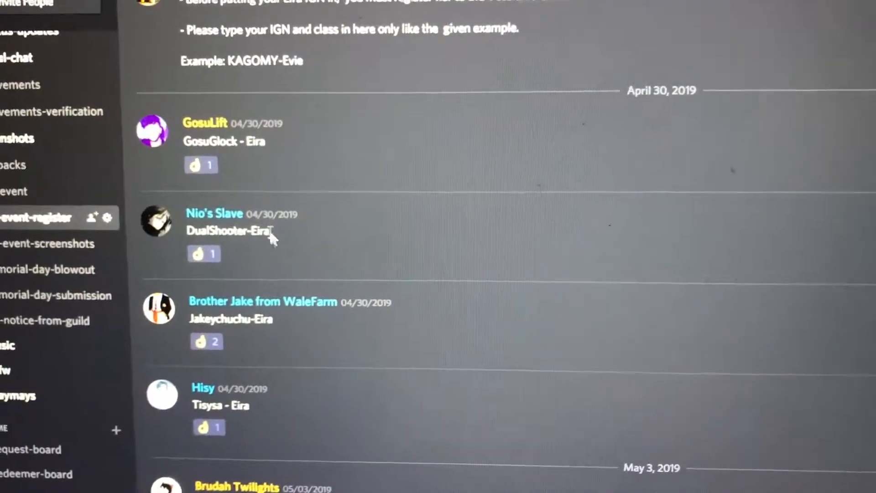
{"action": "scroll", "scroll_direction": "up", "scroll_amount": 3}
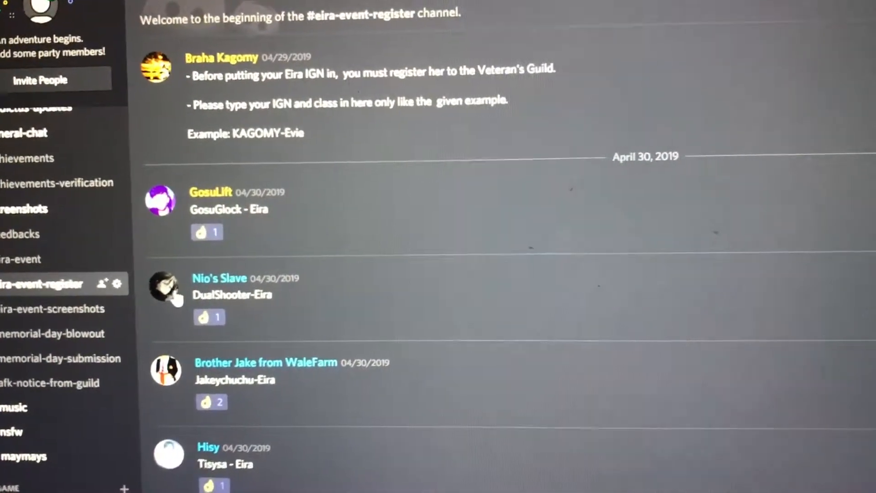
{"action": "scroll", "scroll_direction": "down", "scroll_amount": 3}
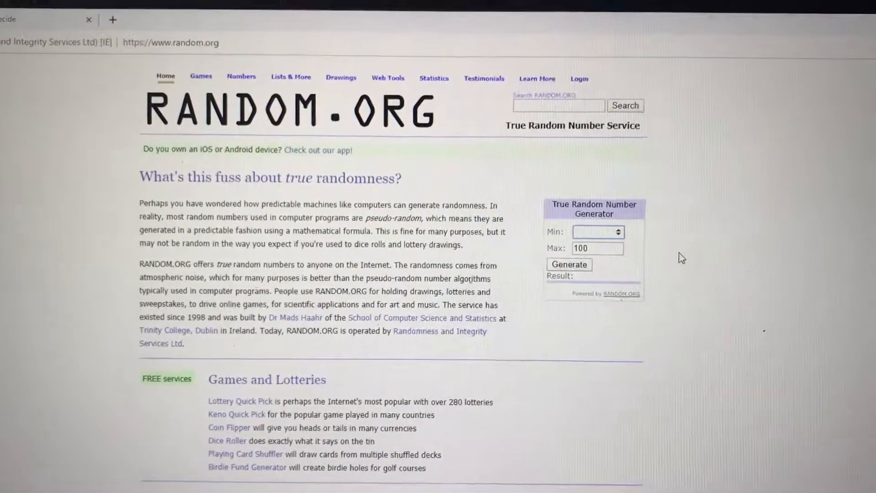
{"action": "type", "text": "30"}
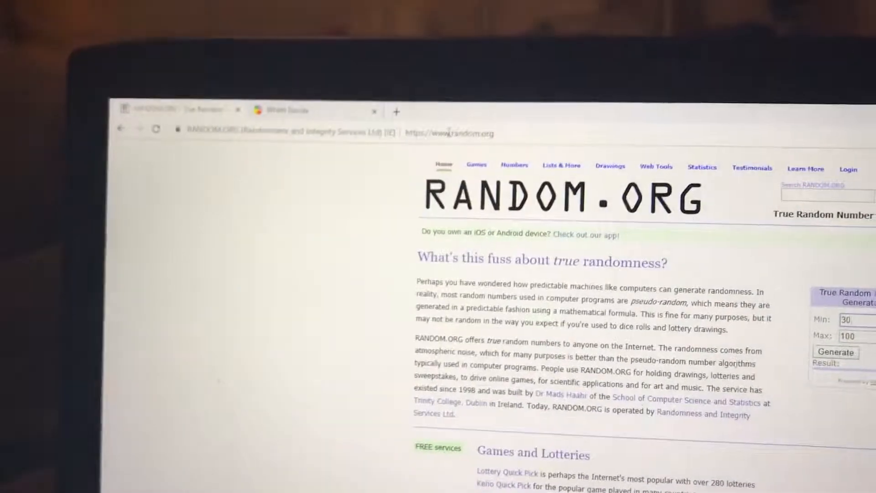
Set the generator's Max value, first 31, then correct it to 113.
{"action": "left_click", "coordinate": [351, 121]}
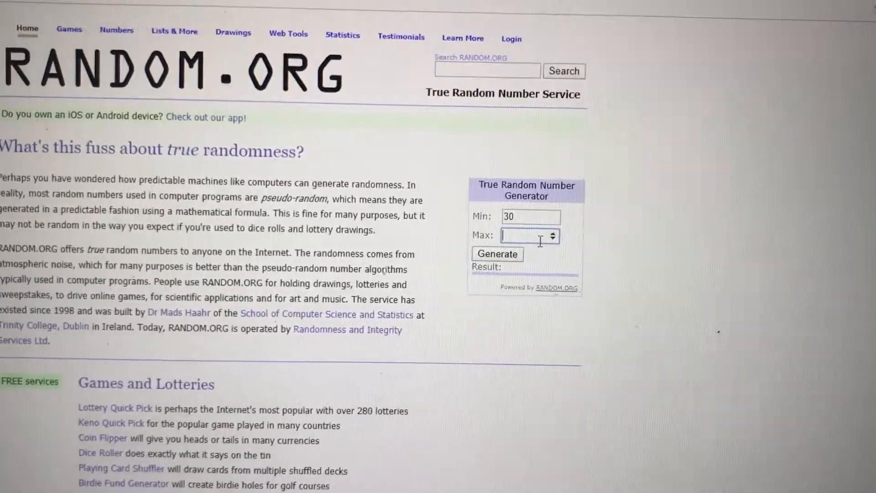
{"action": "type", "text": "1"}
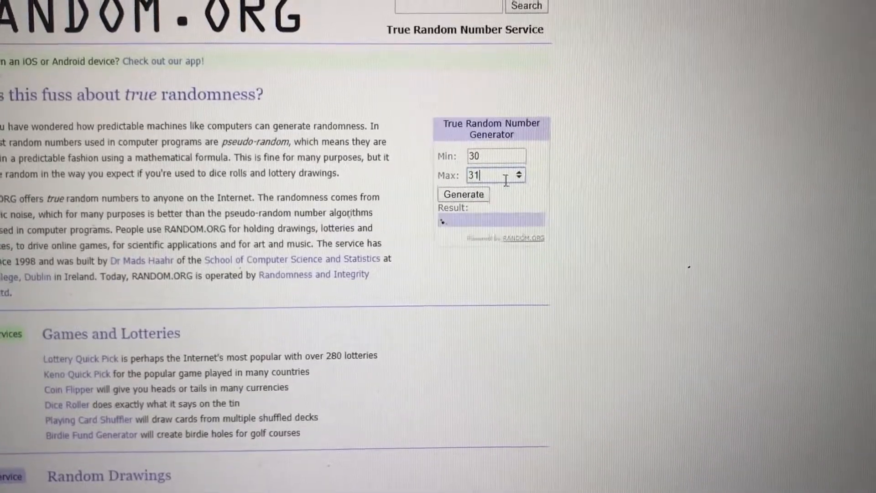
{"action": "left_click", "coordinate": [463, 194]}
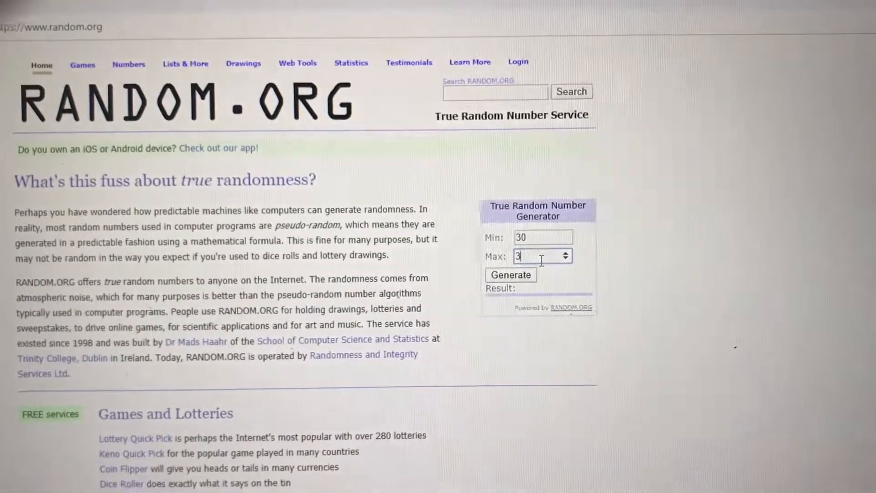
{"action": "type", "text": "33"}
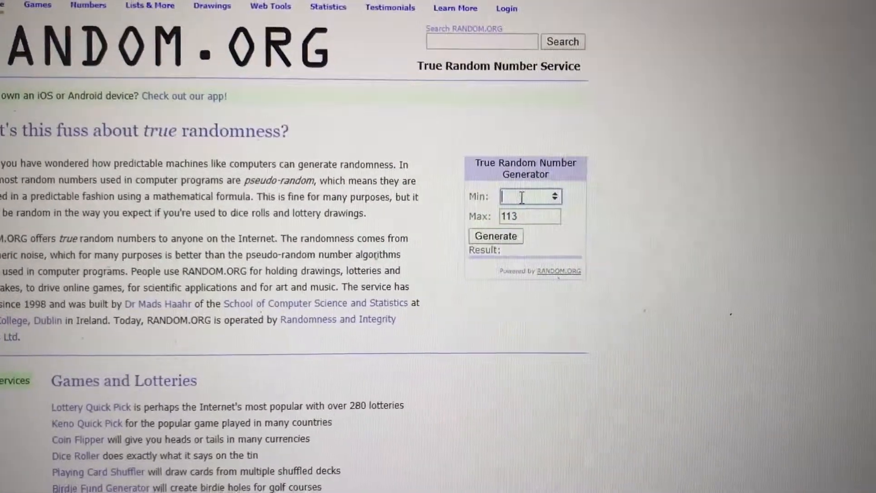
Set Min to 25 and generate numbers in the 25–113 range until the result is 32.
{"action": "scroll", "scroll_direction": "down", "scroll_amount": 3}
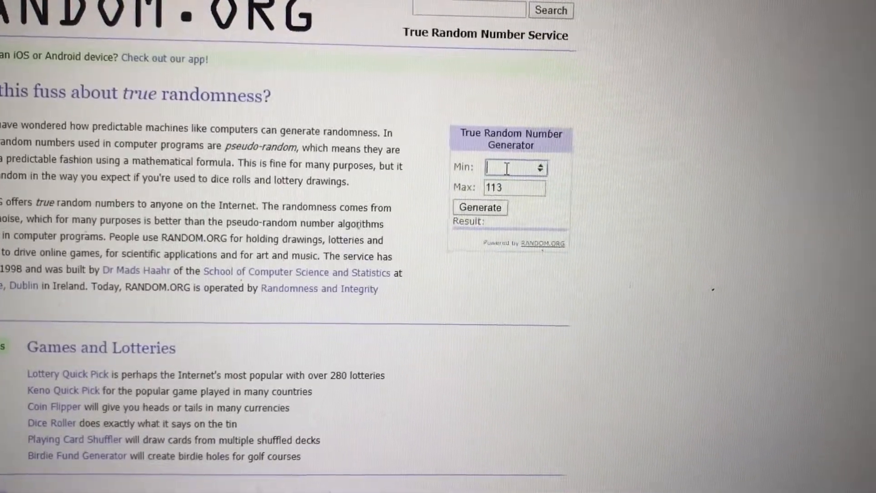
{"action": "type", "text": "25"}
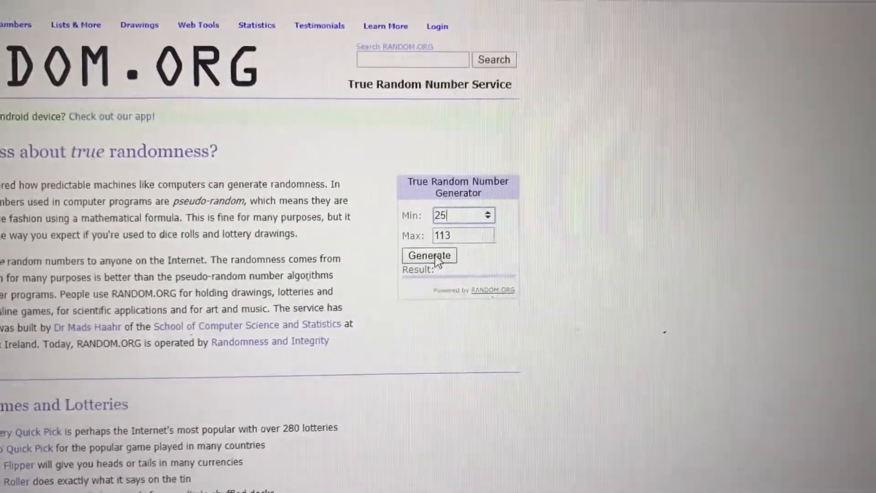
{"action": "left_click", "coordinate": [442, 249]}
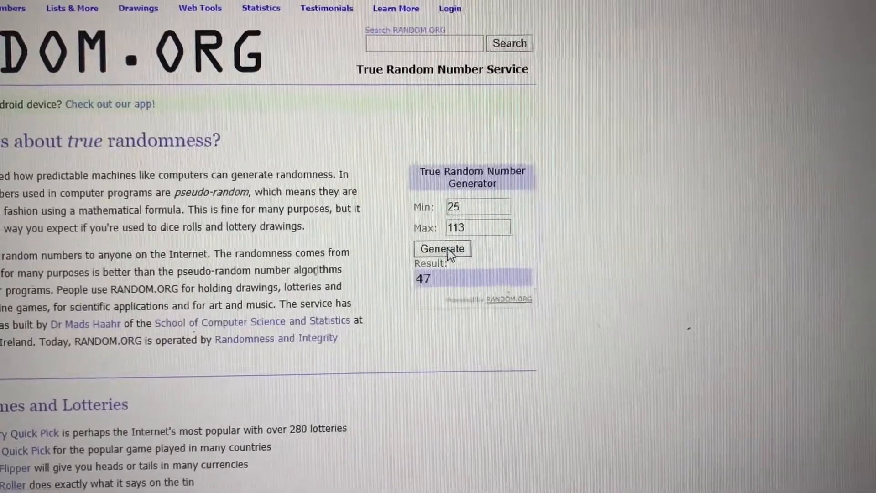
{"action": "left_click", "coordinate": [442, 249]}
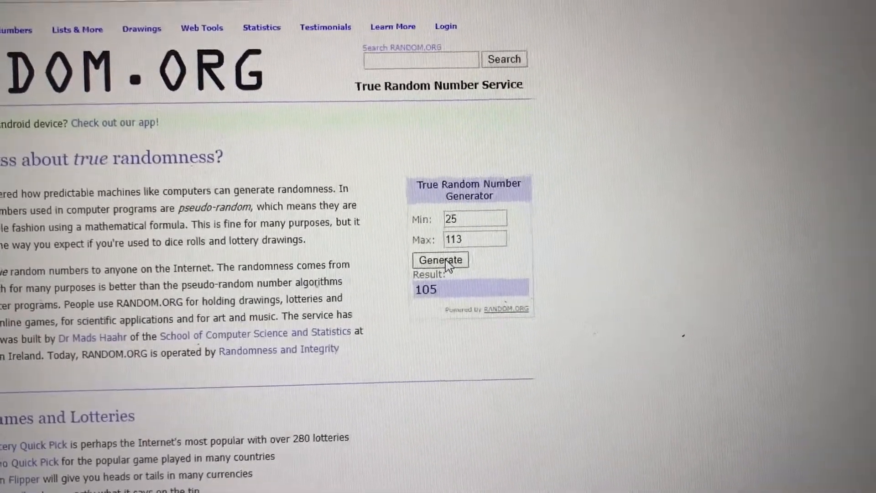
{"action": "left_click", "coordinate": [439, 259]}
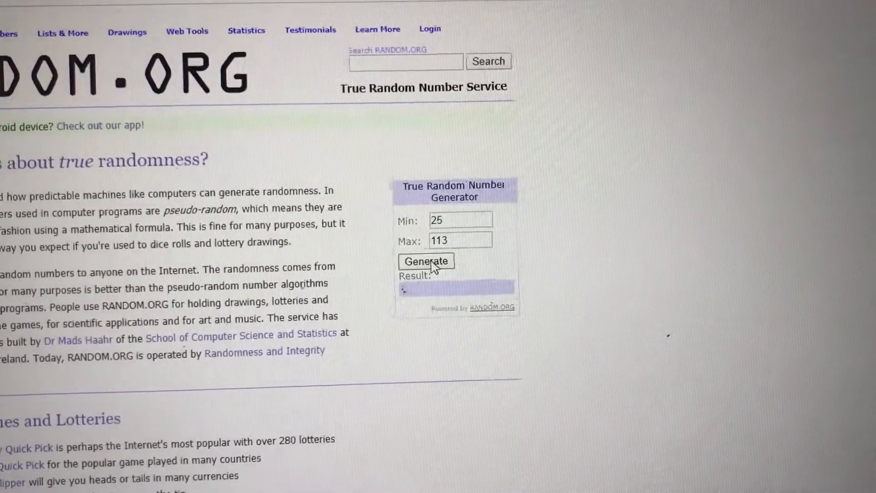
{"action": "left_click", "coordinate": [425, 261]}
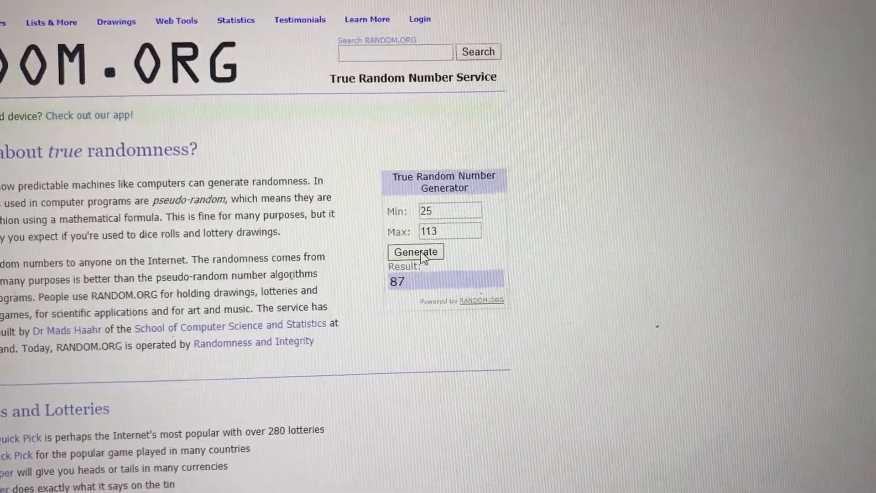
{"action": "left_click", "coordinate": [416, 252]}
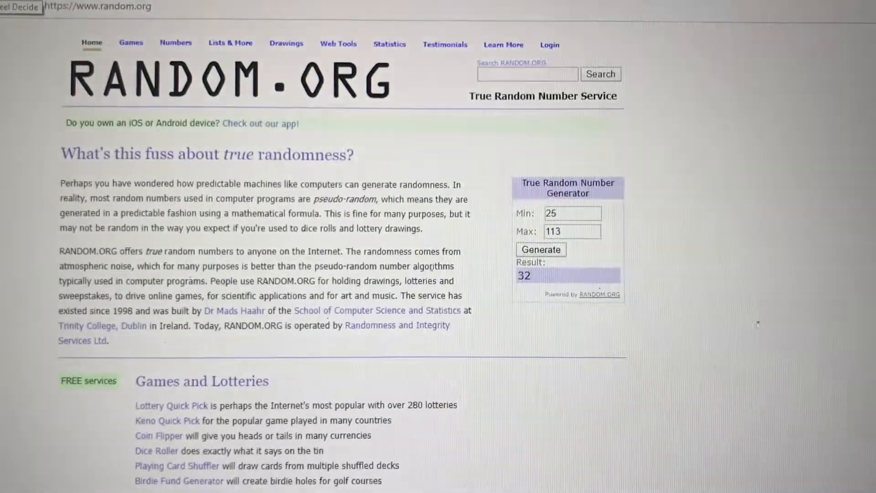
{"action": "scroll", "scroll_direction": "down", "scroll_amount": 3}
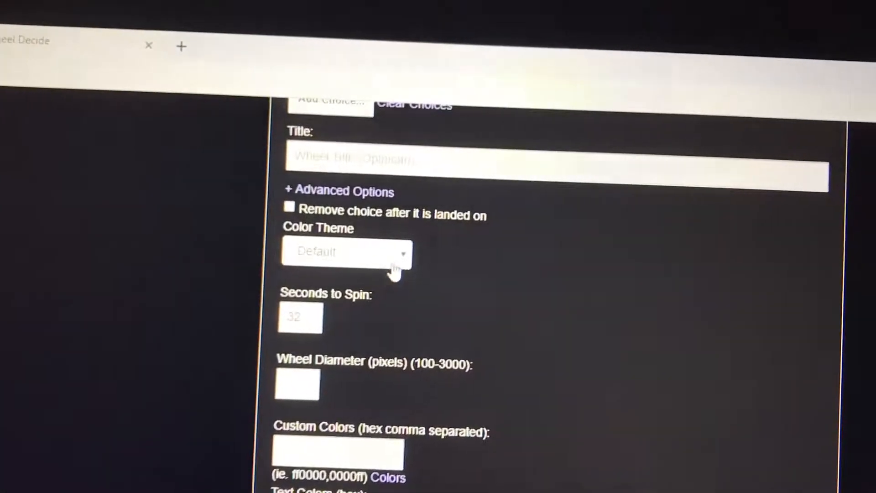
Select Roulette as the wheel's Color Theme.
{"action": "left_click", "coordinate": [346, 251]}
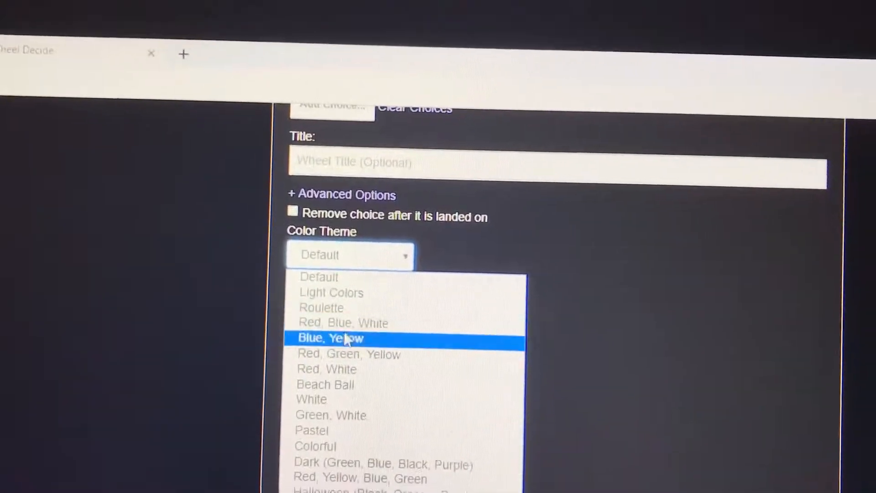
{"action": "left_click", "coordinate": [321, 307]}
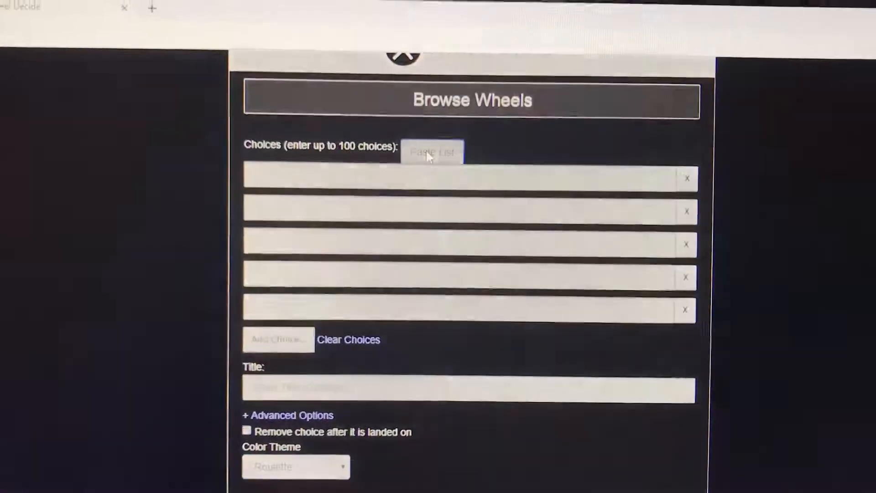
Paste the guild member names (Lasting Rage and others) and add them as wheel choices.
{"action": "left_click", "coordinate": [431, 153]}
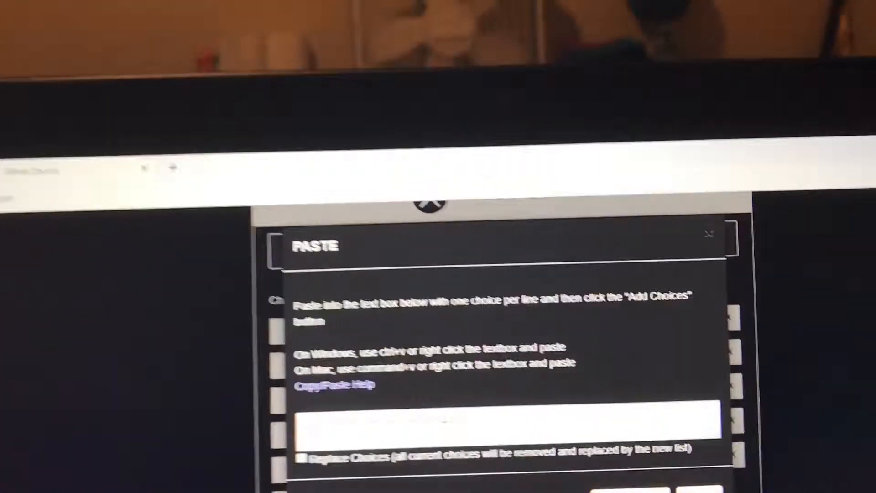
{"action": "type", "text": "Lasting Rage"}
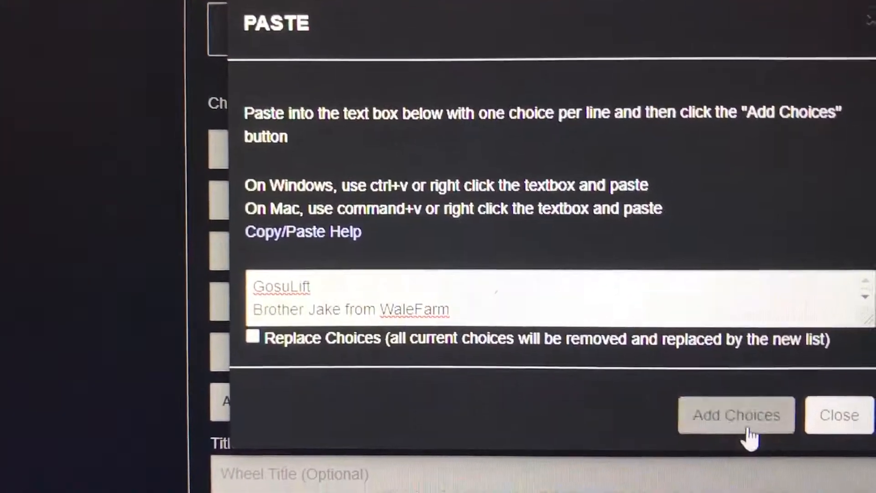
{"action": "left_click", "coordinate": [736, 415]}
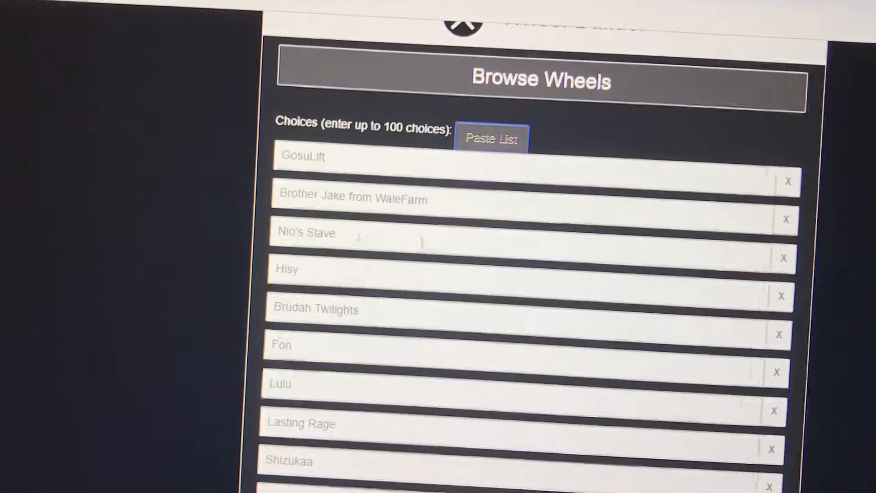
{"action": "scroll", "scroll_direction": "down", "scroll_amount": 3}
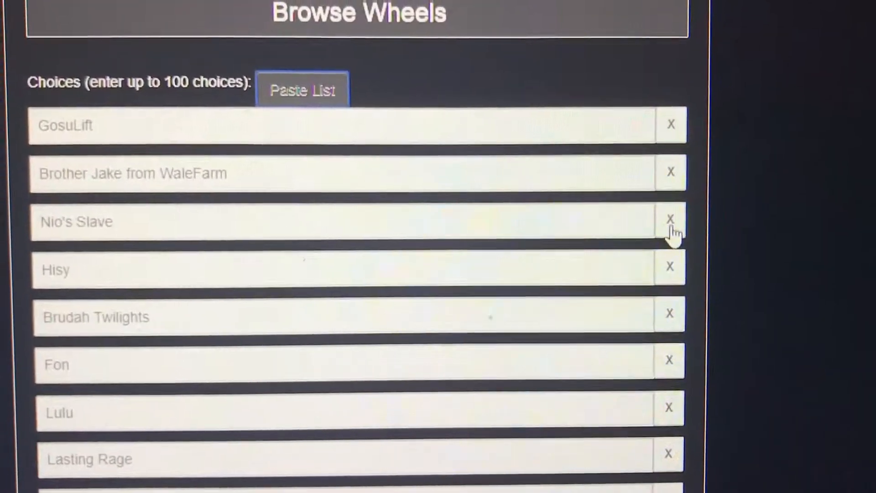
{"action": "left_click", "coordinate": [670, 218]}
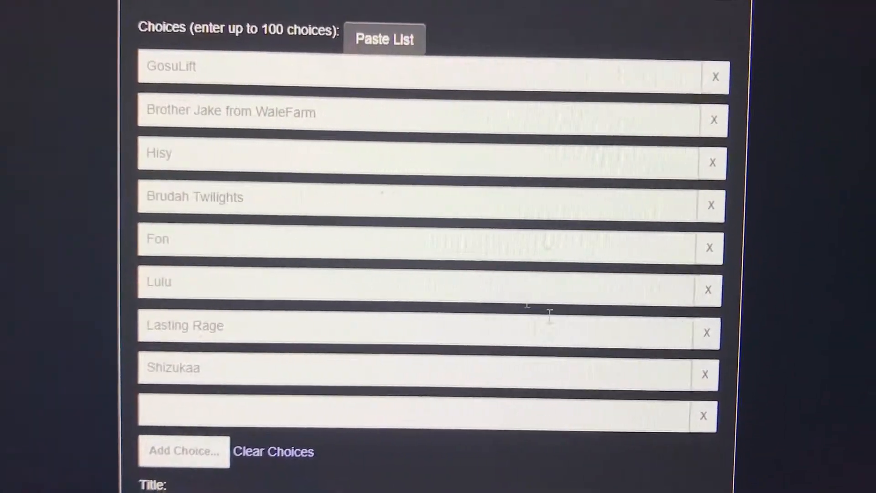
{"action": "scroll", "scroll_direction": "down", "scroll_amount": 3}
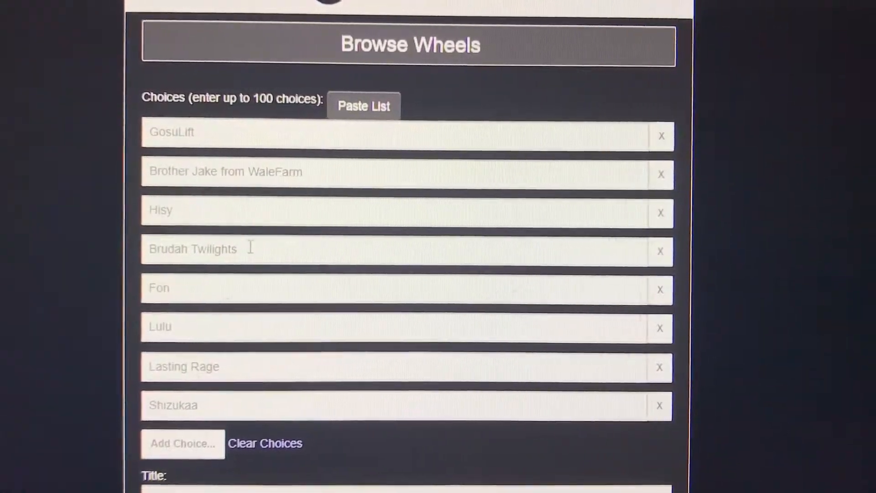
{"action": "scroll", "scroll_direction": "down", "scroll_amount": 3}
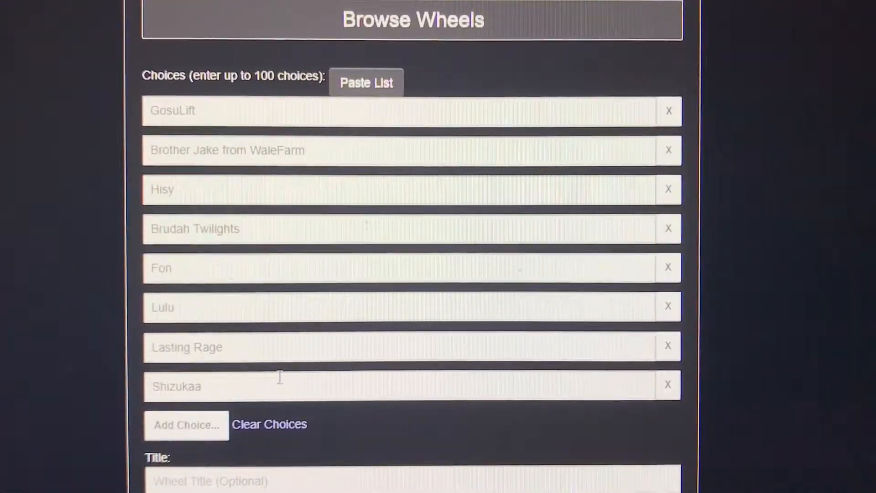
{"action": "scroll", "scroll_direction": "down", "scroll_amount": 3}
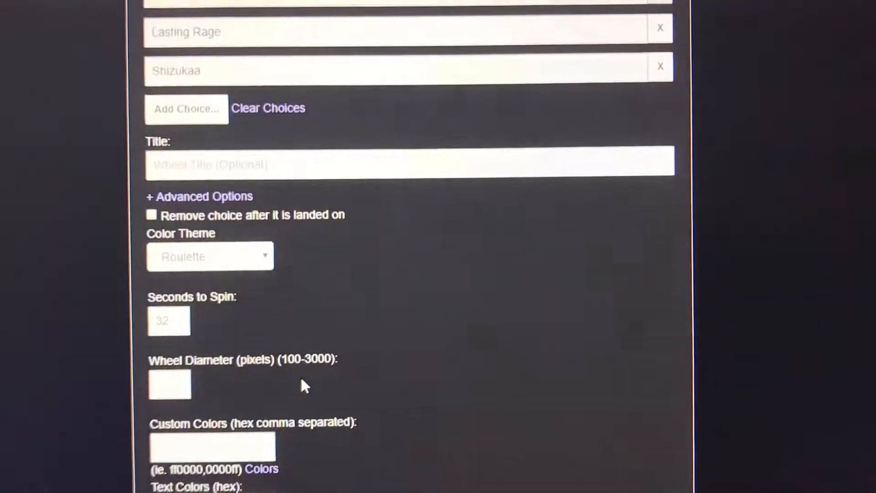
{"action": "scroll", "scroll_direction": "down", "scroll_amount": 3}
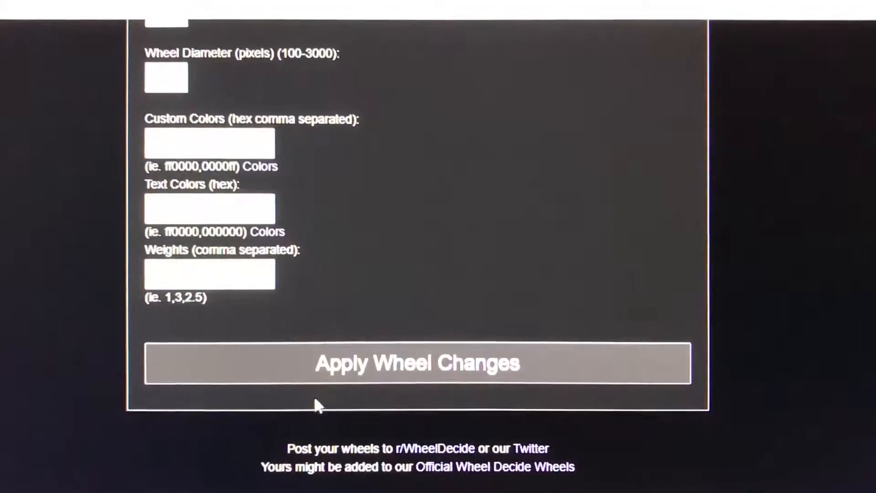
Apply Wheel Changes to display the eight-name Roulette wheel.
{"action": "scroll", "scroll_direction": "down", "scroll_amount": 3}
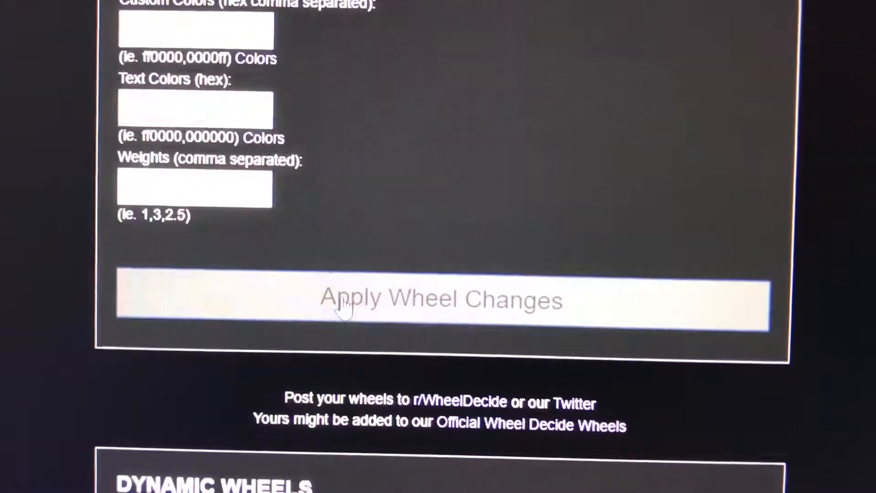
{"action": "left_click", "coordinate": [441, 299]}
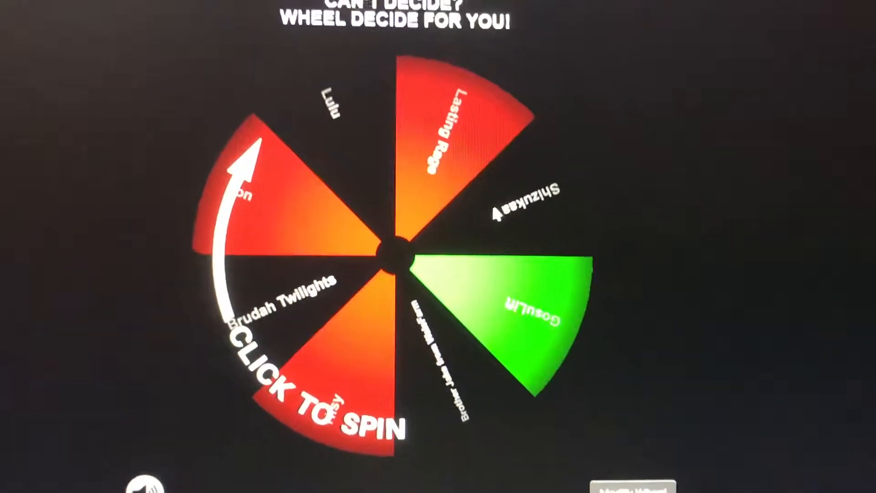
Spin the wheel, which lands on Lasting Rage.
{"action": "left_click", "coordinate": [391, 246]}
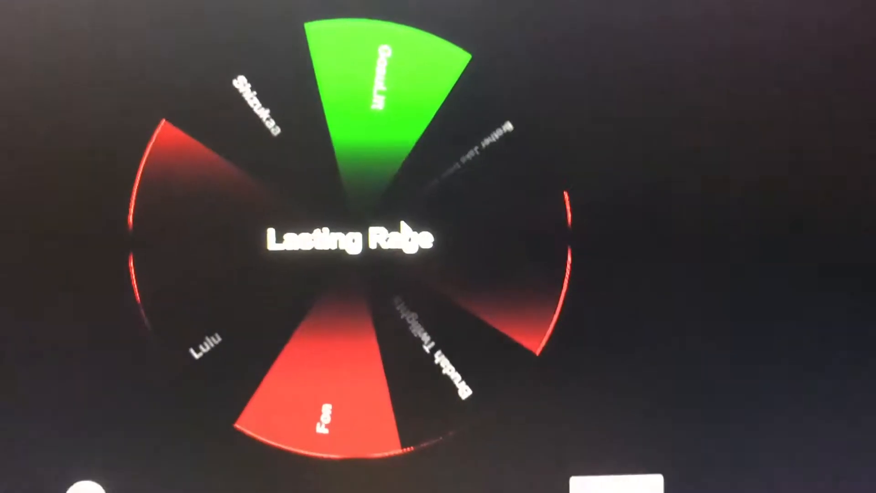
Expand Advanced Options and change the Color Theme to Red, White.
{"action": "scroll", "scroll_direction": "down", "scroll_amount": 3}
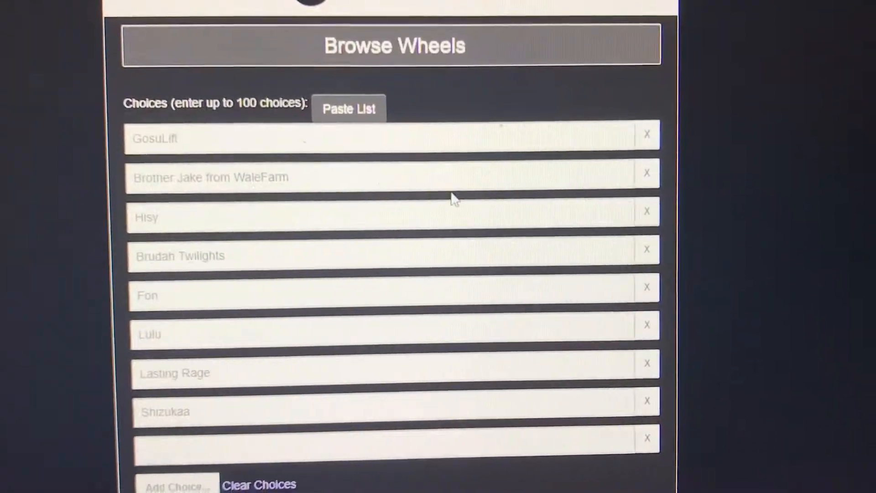
{"action": "scroll", "scroll_direction": "down", "scroll_amount": 3}
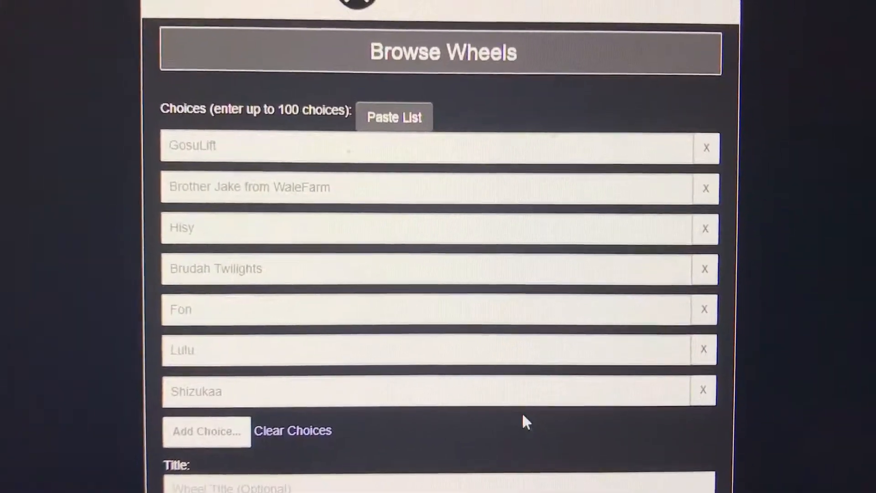
{"action": "scroll", "scroll_direction": "down", "scroll_amount": 3}
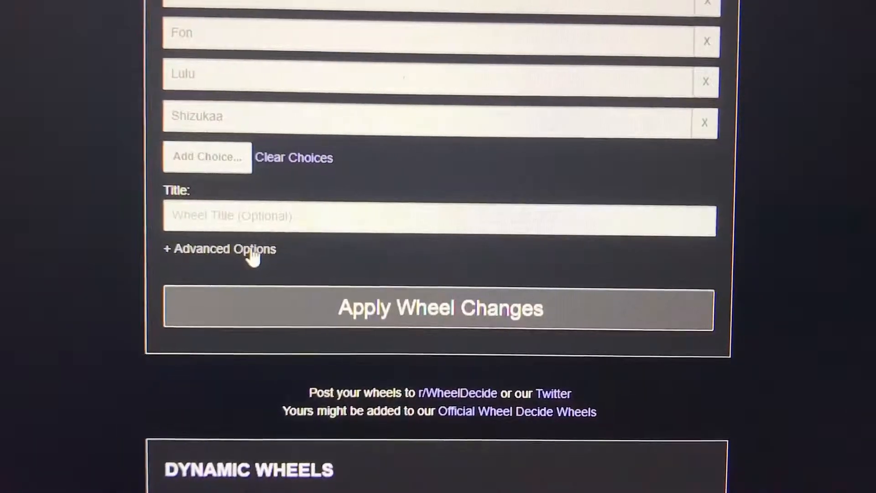
{"action": "left_click", "coordinate": [220, 249]}
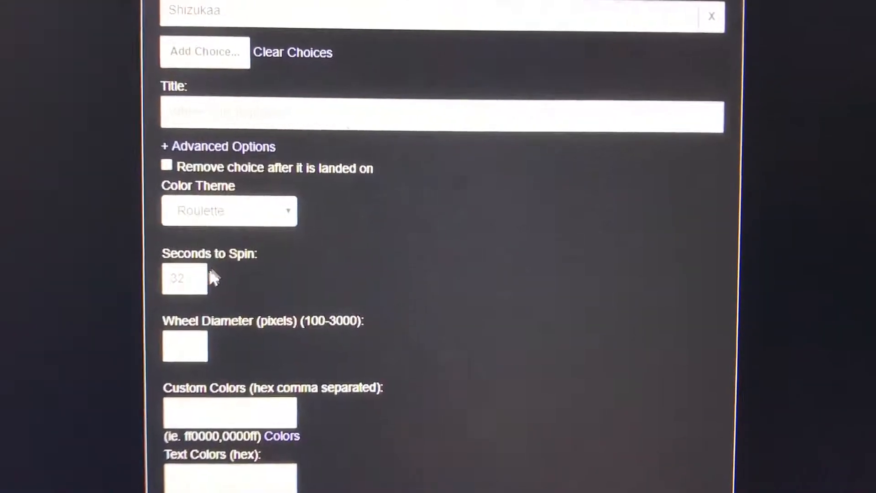
{"action": "left_click", "coordinate": [228, 211]}
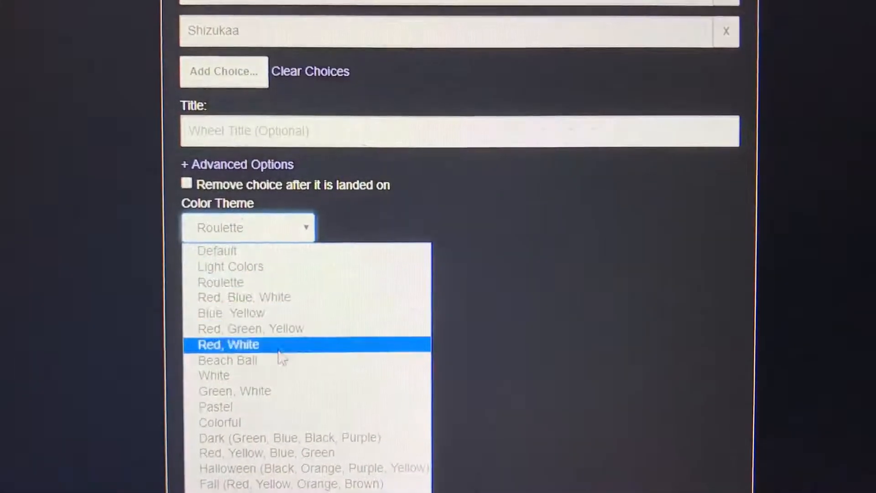
{"action": "left_click", "coordinate": [228, 344]}
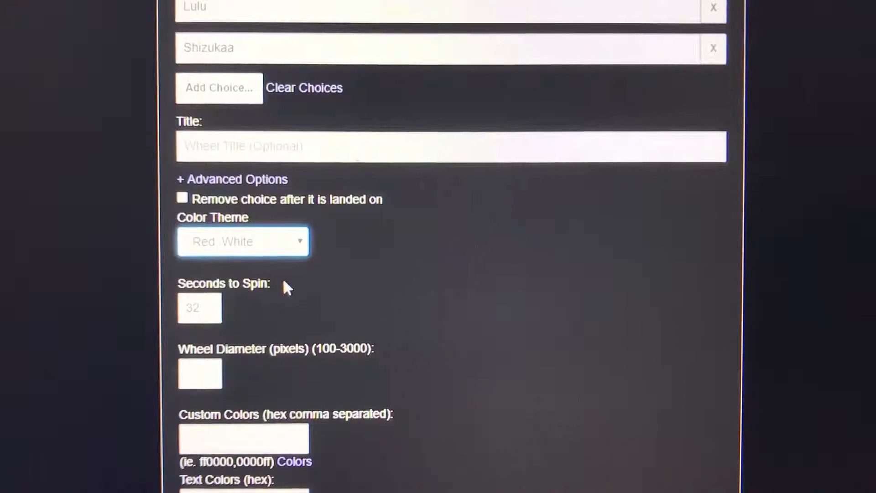
{"action": "scroll", "scroll_direction": "down", "scroll_amount": 3}
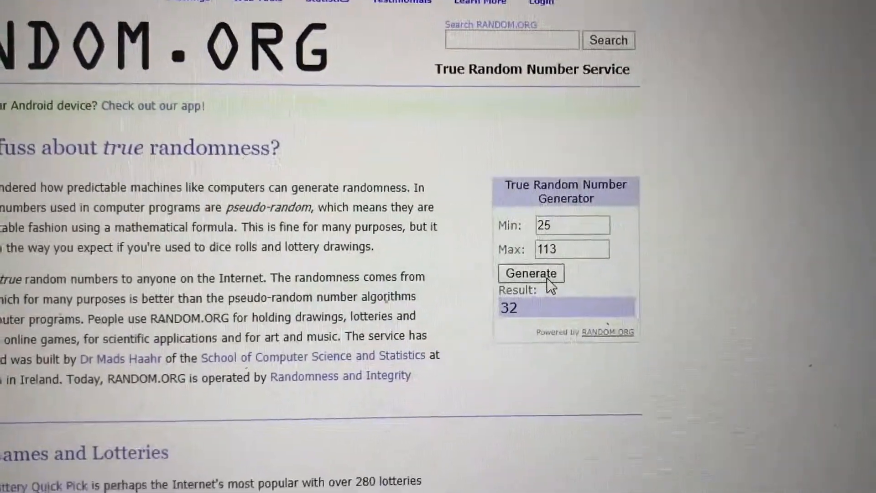
Generate several new 25–113 random numbers, giving 56, 102 and 46.
{"action": "scroll", "scroll_direction": "down", "scroll_amount": 3}
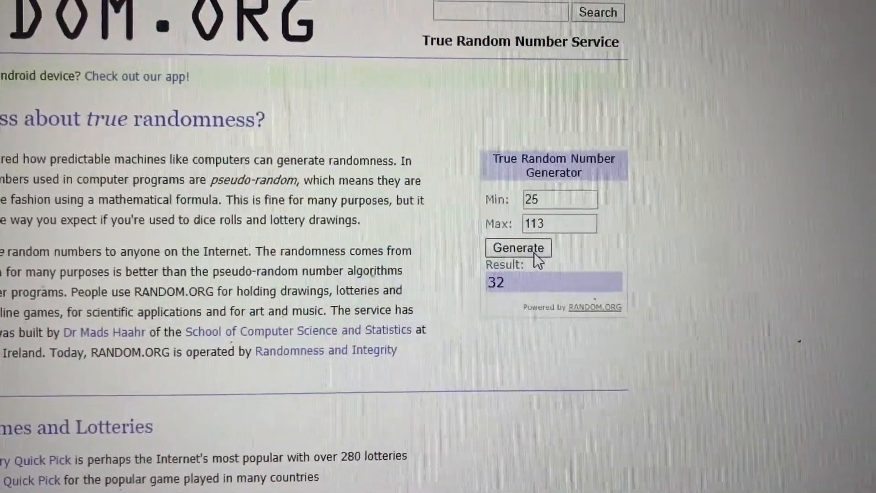
{"action": "left_click", "coordinate": [518, 247]}
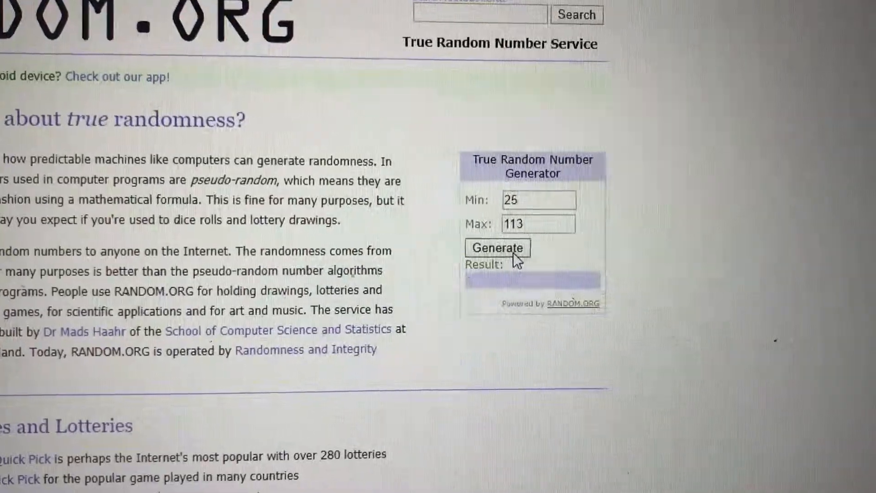
{"action": "left_click", "coordinate": [496, 248]}
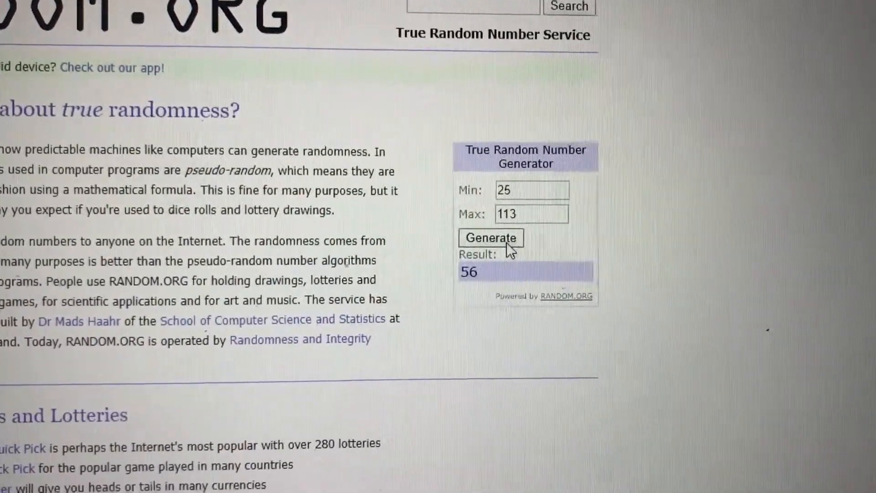
{"action": "left_click", "coordinate": [491, 237]}
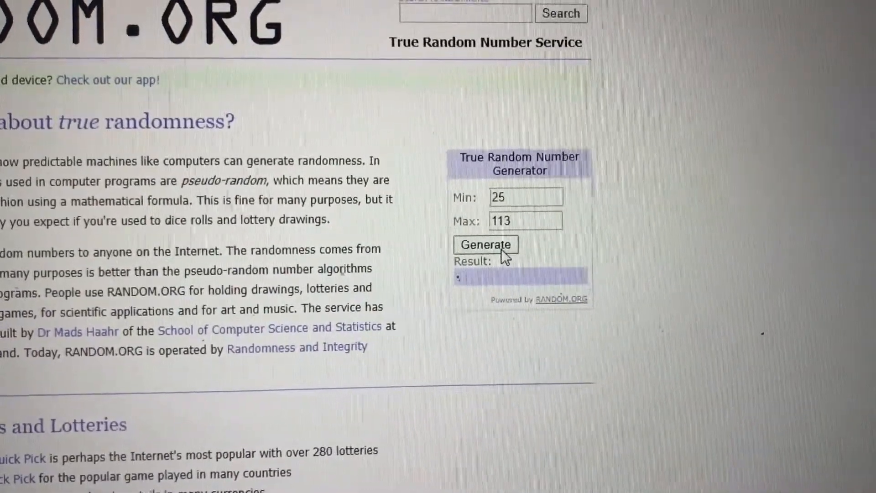
{"action": "left_click", "coordinate": [486, 244]}
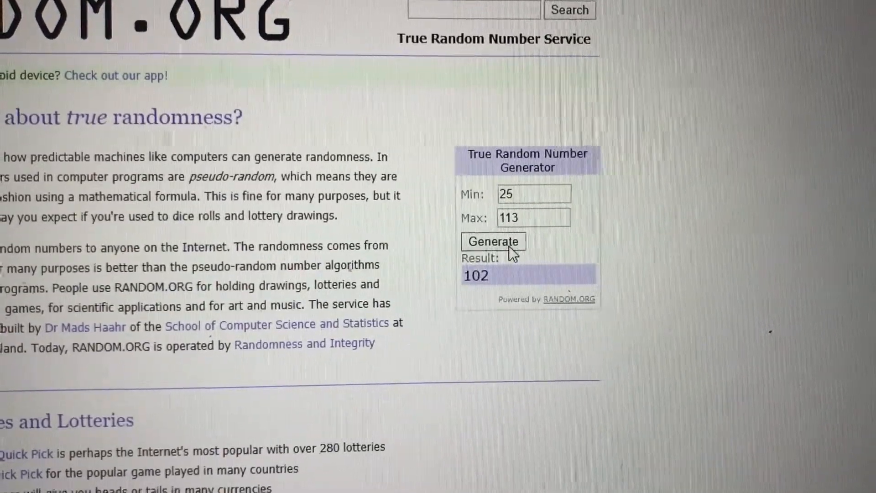
{"action": "left_click", "coordinate": [493, 241]}
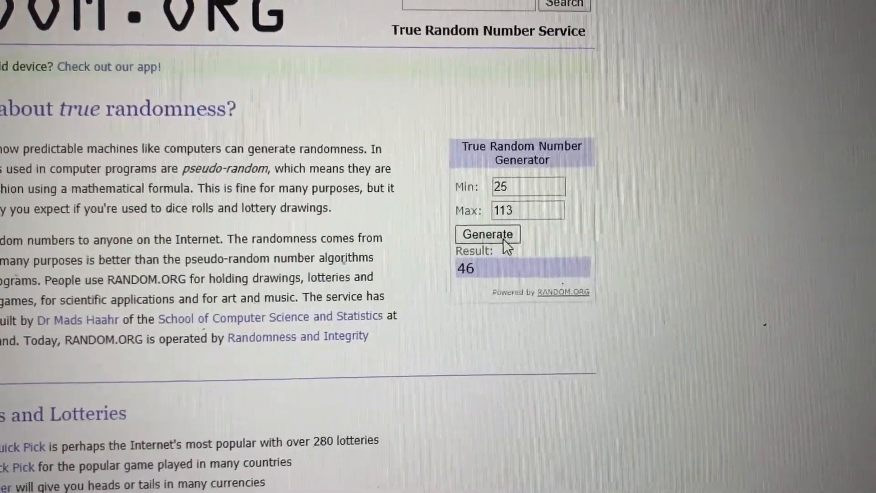
{"action": "left_click", "coordinate": [485, 234]}
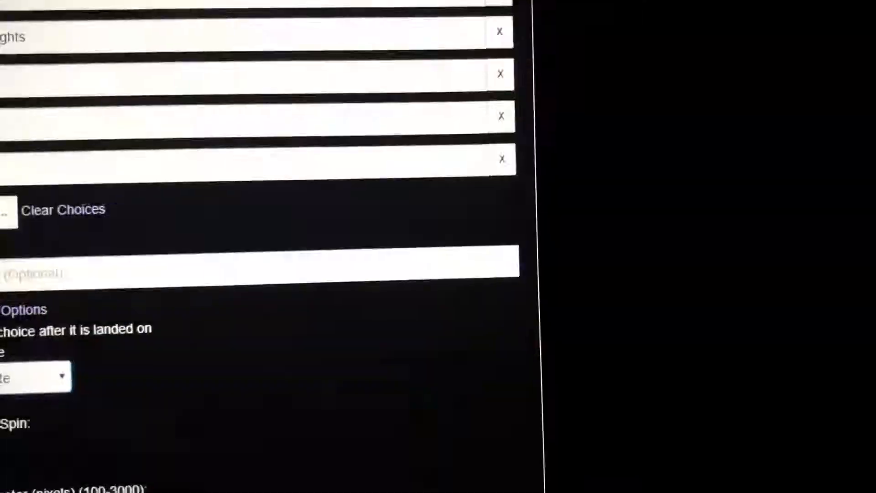
Scroll the Wheel Builder form down to the Seconds to Spin field and updated wheel.
{"action": "scroll", "scroll_direction": "down", "scroll_amount": 3}
{"action": "type", "text": "Shizukaa"}
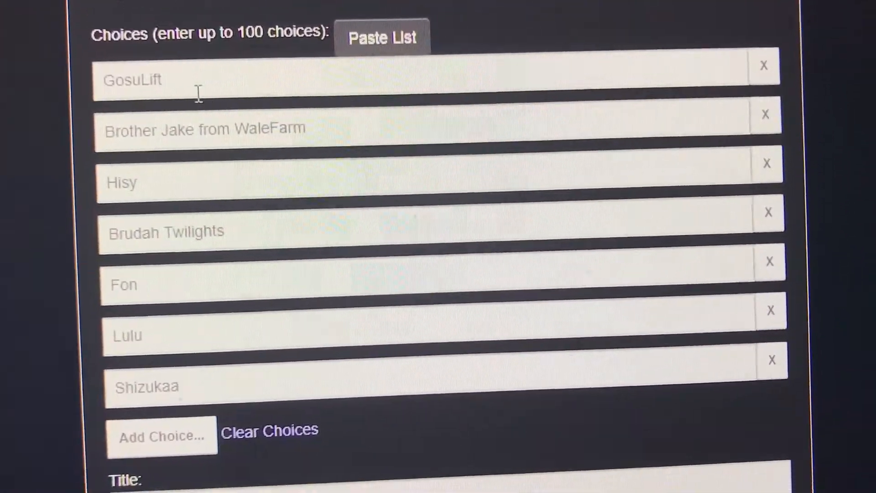
{"action": "scroll", "scroll_direction": "down", "scroll_amount": 3}
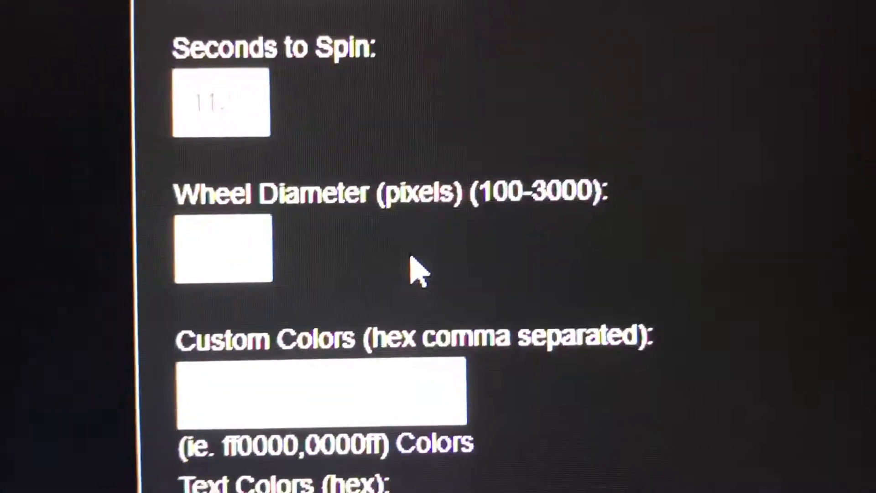
{"action": "scroll", "scroll_direction": "down", "scroll_amount": 3}
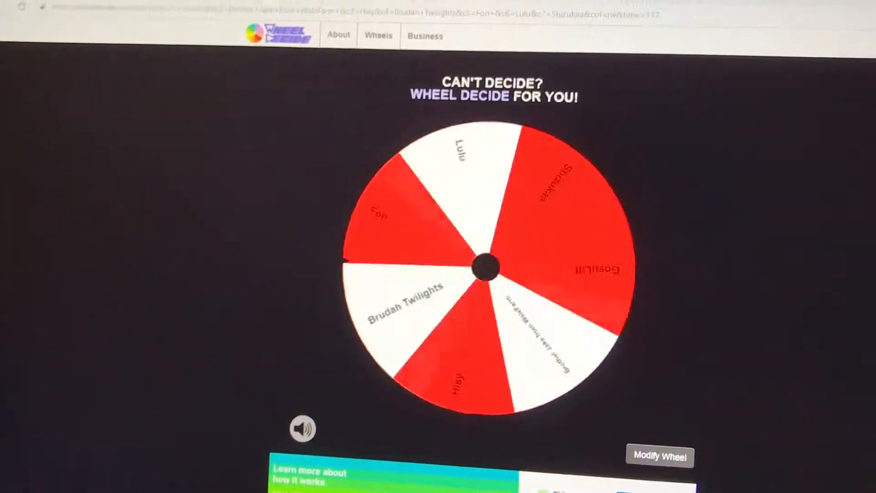
{"action": "left_click", "coordinate": [492, 266]}
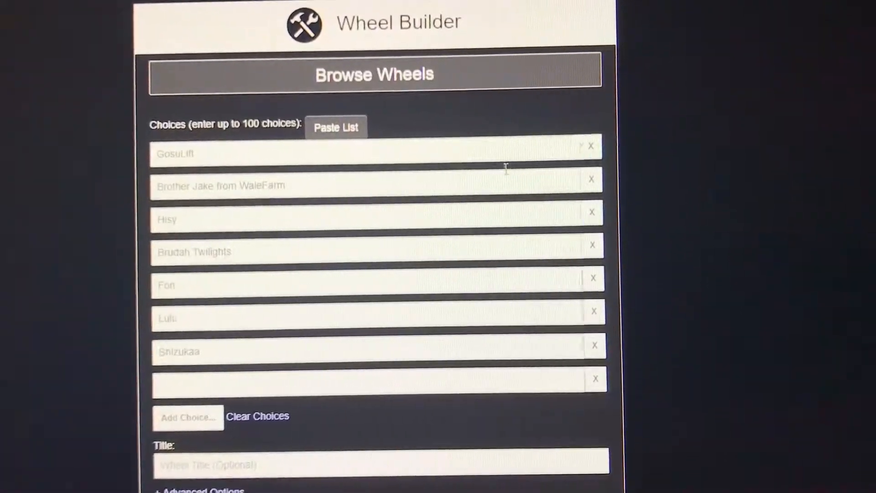
Remove the latest winner, Brother Jake from WaleFarm, from the wheel's choice list.
{"action": "left_click", "coordinate": [591, 179]}
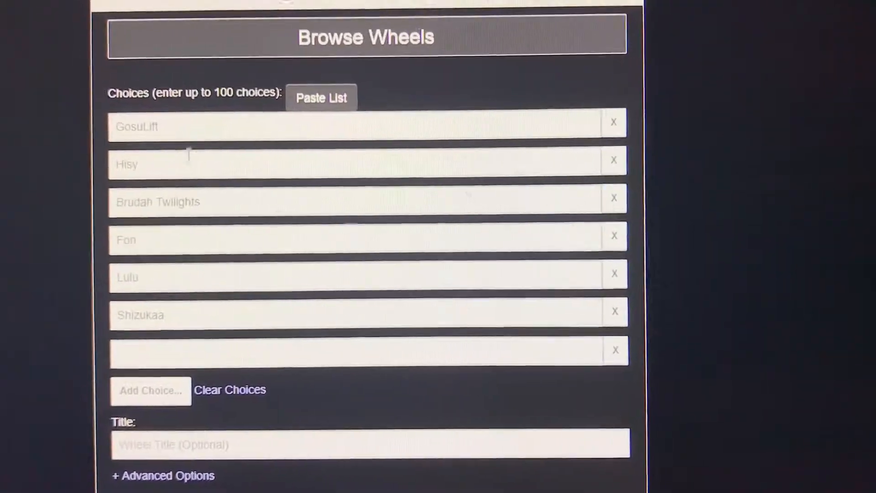
{"action": "scroll", "scroll_direction": "down", "scroll_amount": 3}
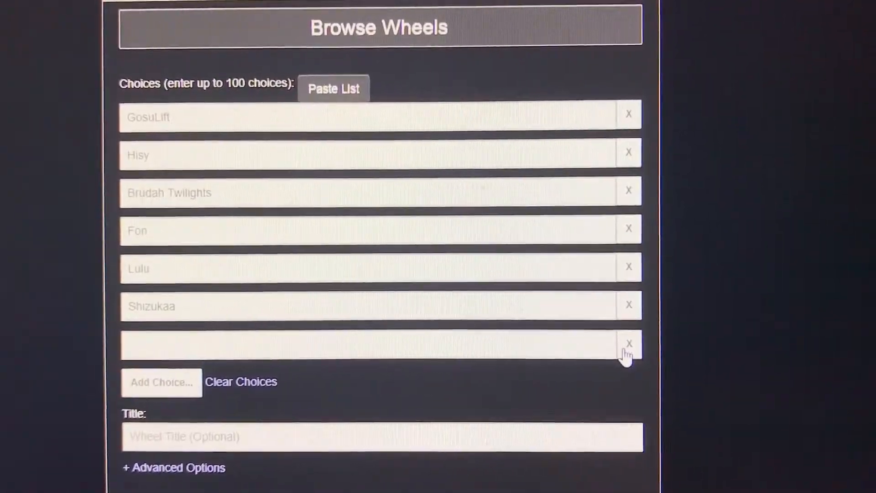
{"action": "scroll", "scroll_direction": "down", "scroll_amount": 3}
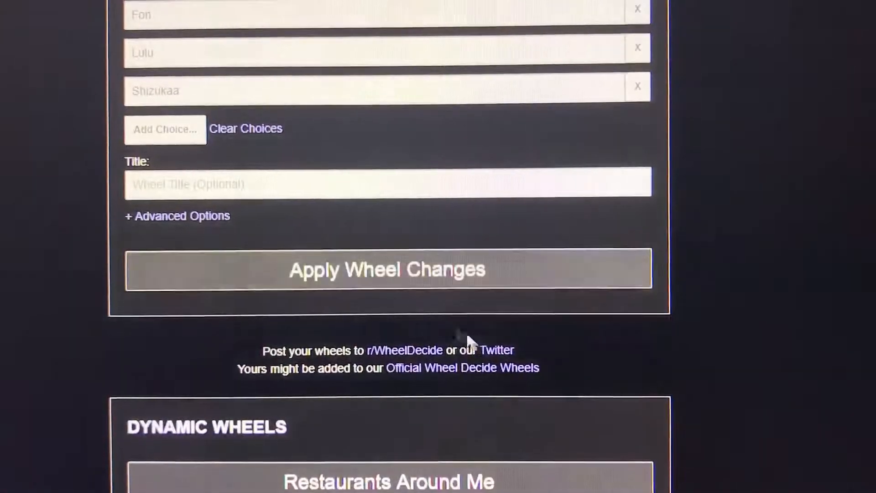
Expand Advanced Options and choose a new colour theme for the wheel.
{"action": "left_click", "coordinate": [178, 216]}
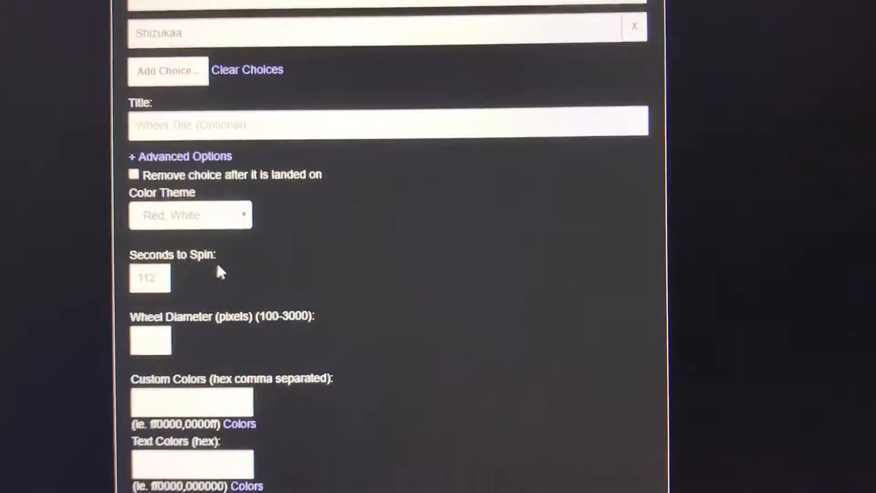
{"action": "left_click", "coordinate": [190, 215]}
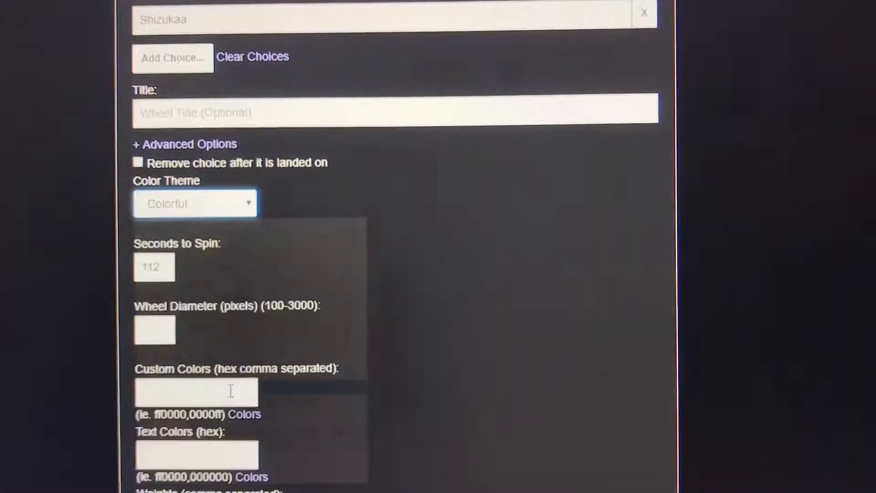
{"action": "left_click", "coordinate": [195, 204]}
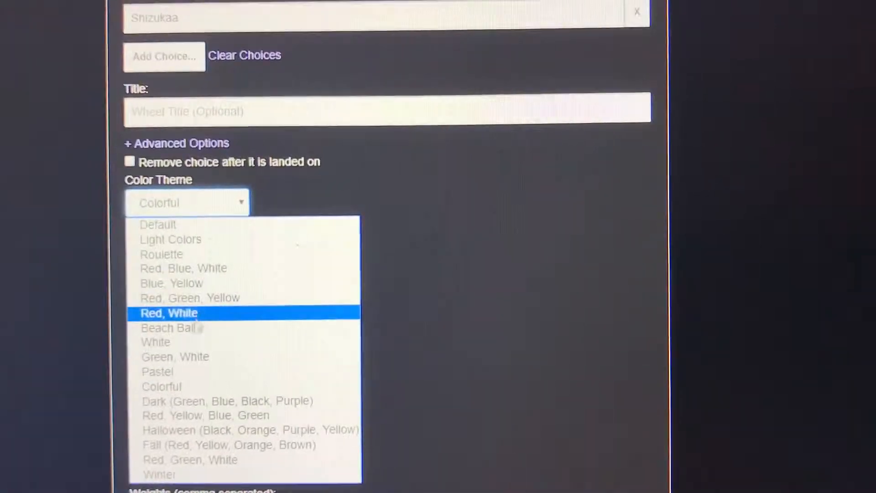
{"action": "left_click", "coordinate": [168, 313]}
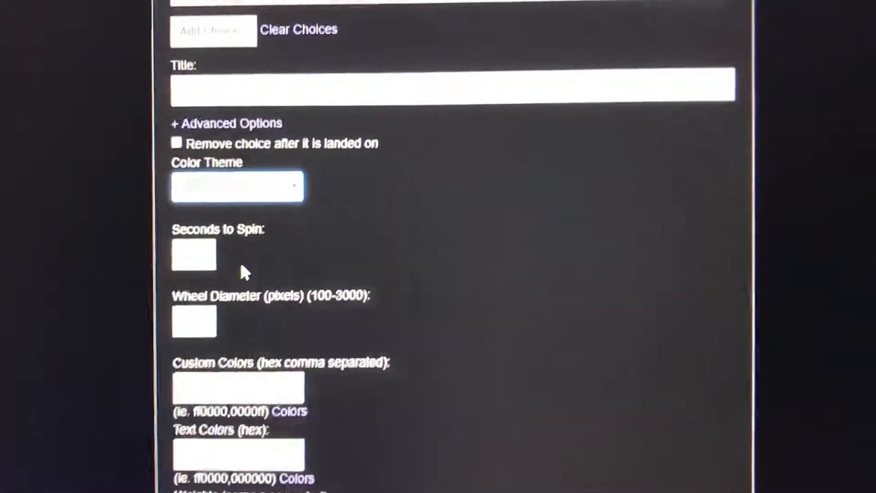
Generate several random numbers between 25 and 113, ending with 112 then 71.
{"action": "scroll", "scroll_direction": "down", "scroll_amount": 3}
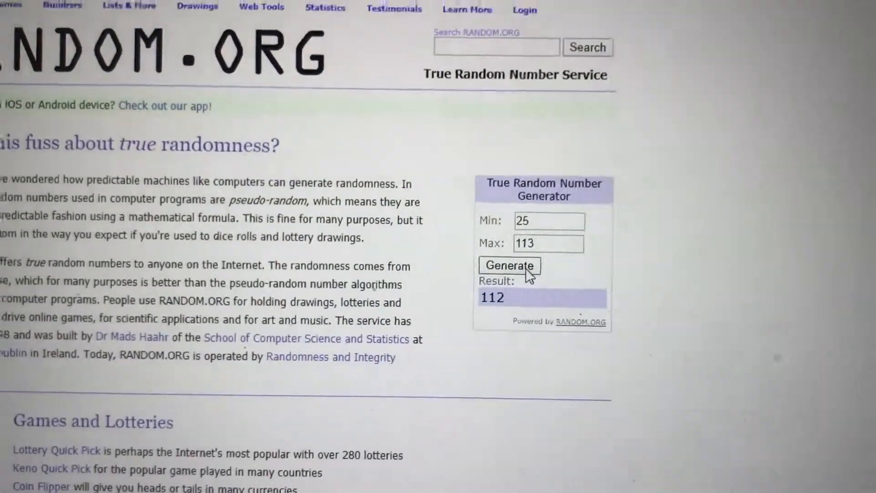
{"action": "left_click", "coordinate": [510, 266]}
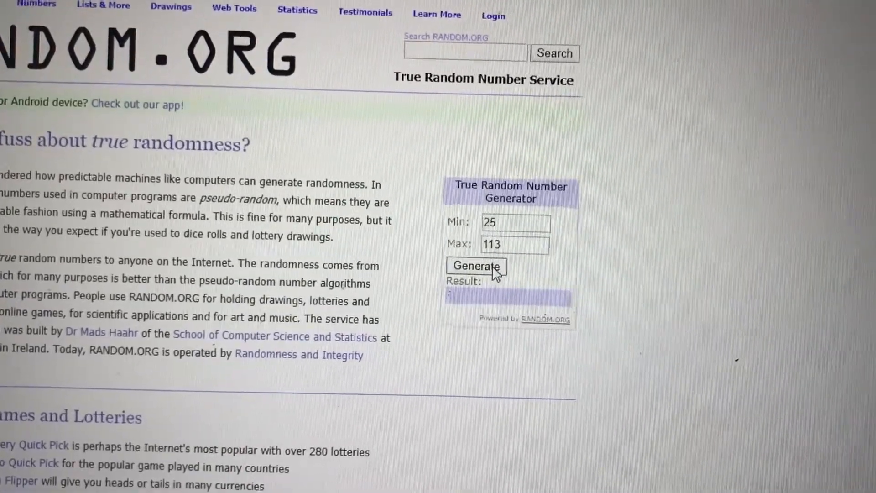
{"action": "left_click", "coordinate": [476, 266]}
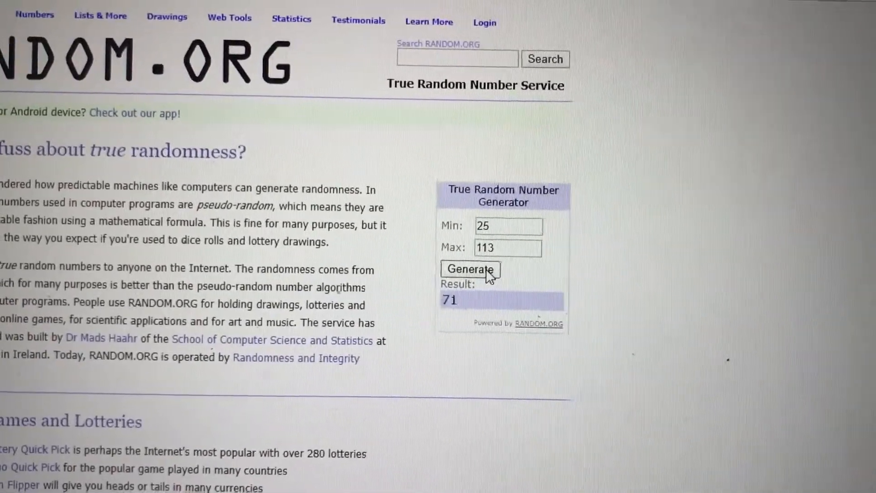
{"action": "left_click", "coordinate": [470, 269]}
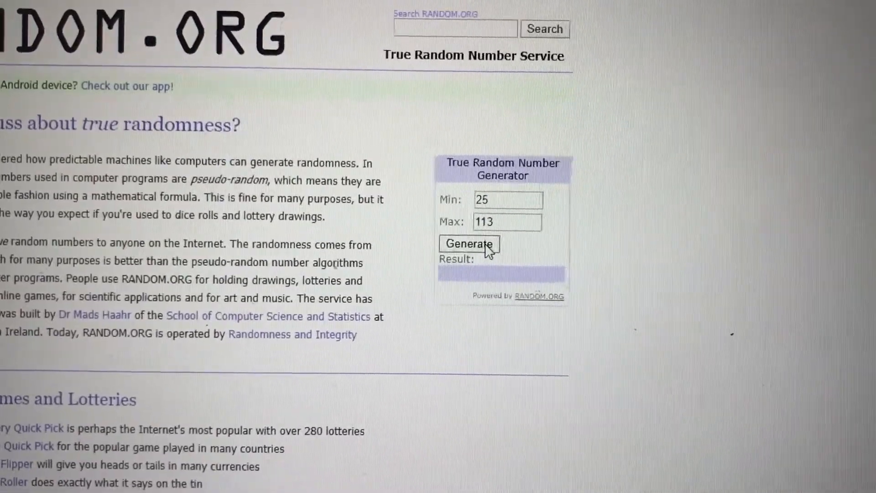
{"action": "left_click", "coordinate": [470, 244]}
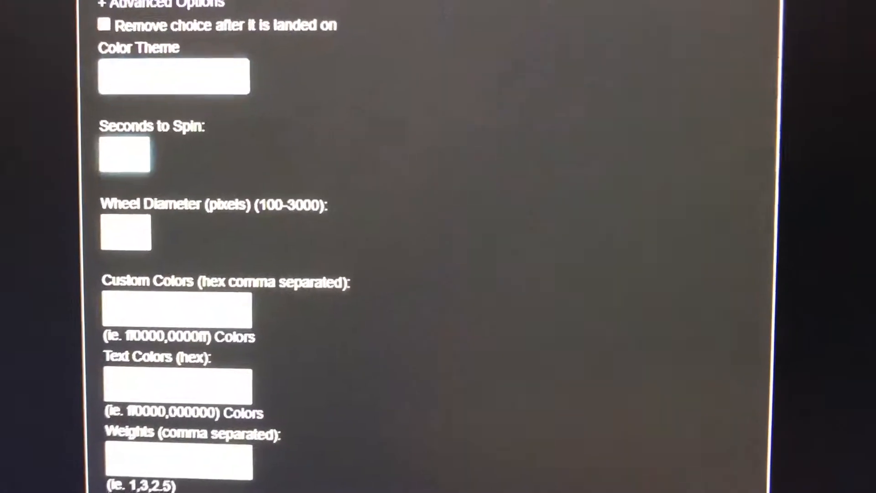
Apply the wheel changes so the six-name multicoloured wheel is rebuilt.
{"action": "scroll", "scroll_direction": "down", "scroll_amount": 3}
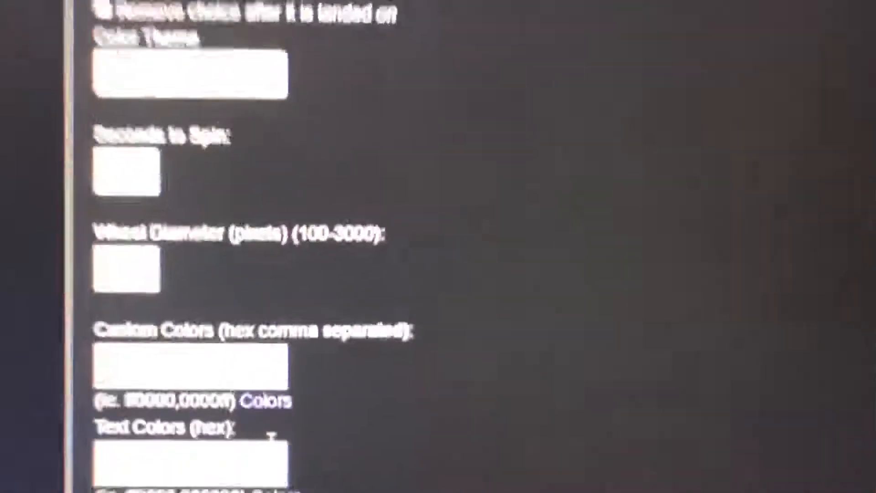
{"action": "scroll", "scroll_direction": "down", "scroll_amount": 3}
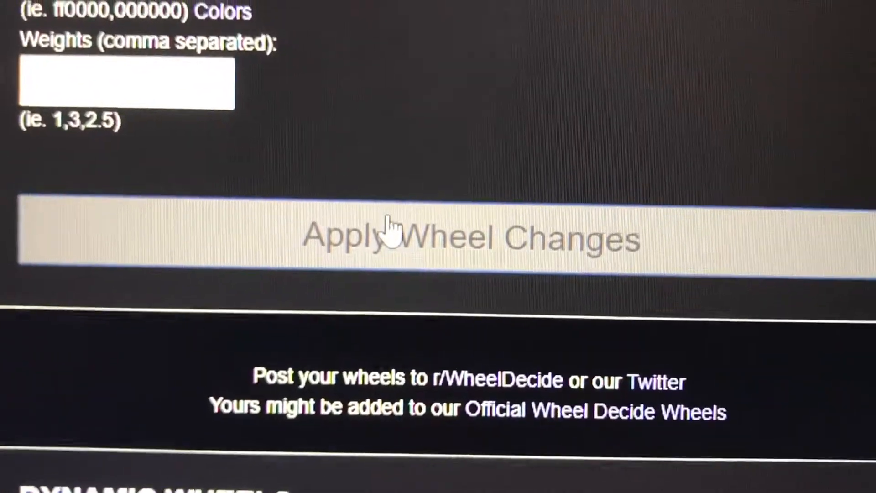
{"action": "left_click", "coordinate": [438, 239]}
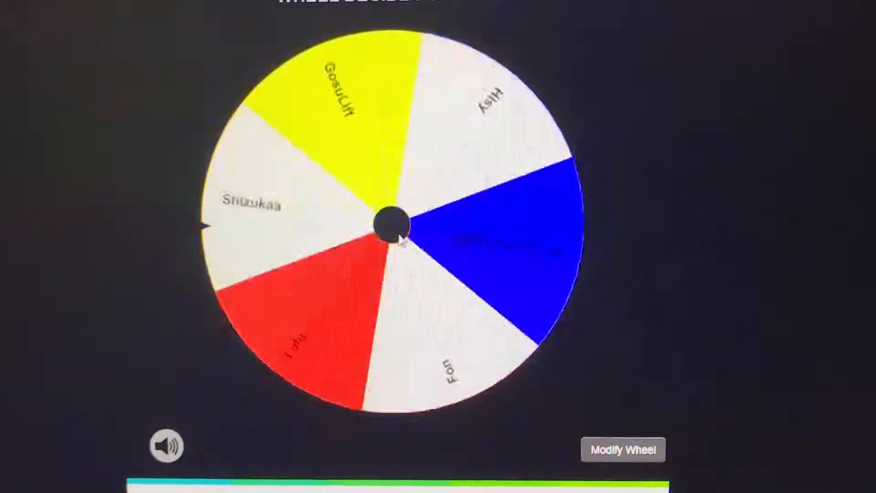
Spin the six-name guild member wheel until it comes to rest on a name.
{"action": "left_click", "coordinate": [391, 225]}
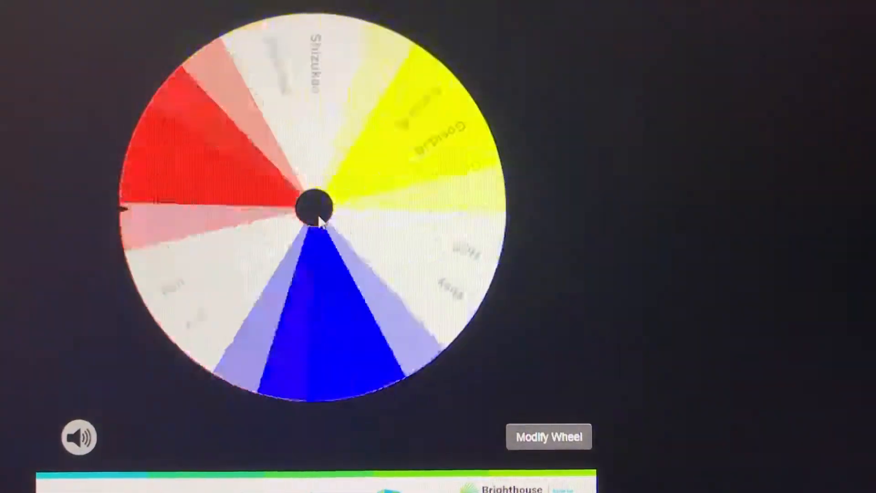
{"action": "left_click", "coordinate": [313, 209]}
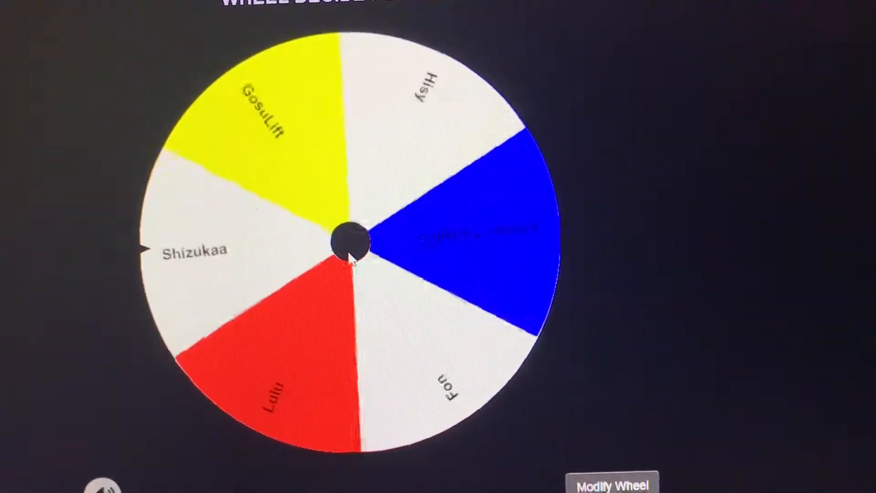
{"action": "left_click", "coordinate": [351, 242]}
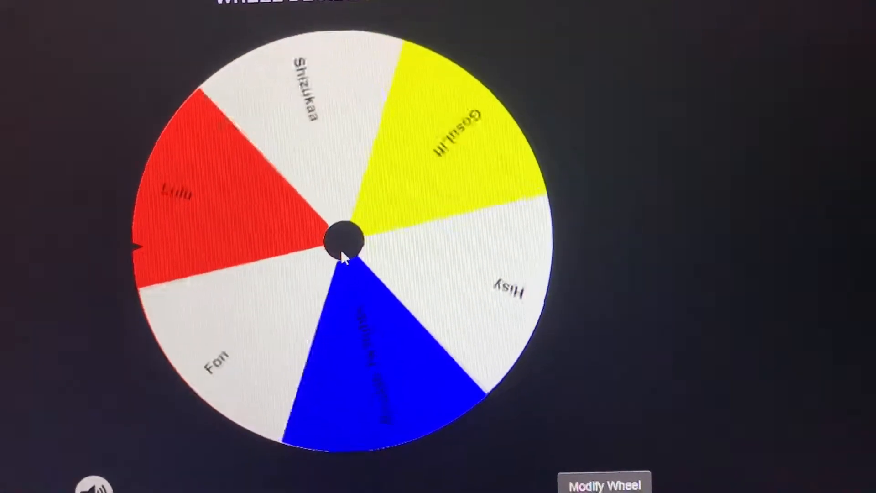
{"action": "left_click", "coordinate": [347, 241]}
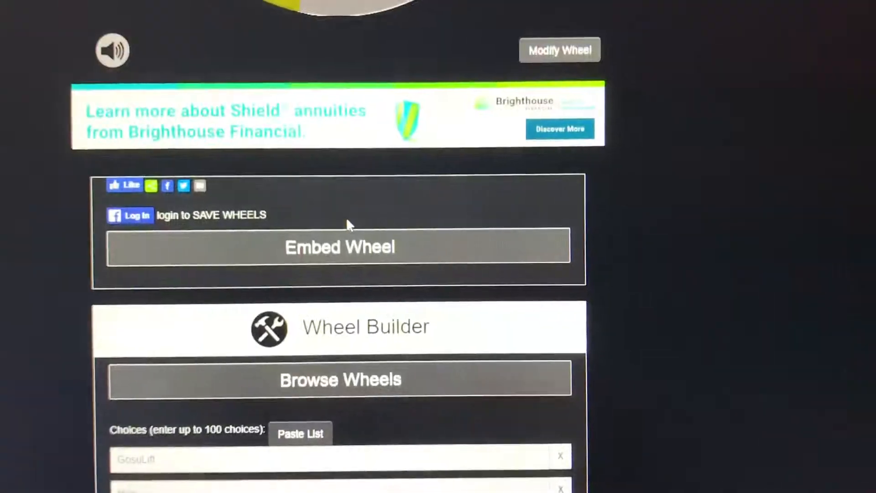
Remove Hisy from the wheel's choices, leaving five guild members.
{"action": "scroll", "scroll_direction": "down", "scroll_amount": 3}
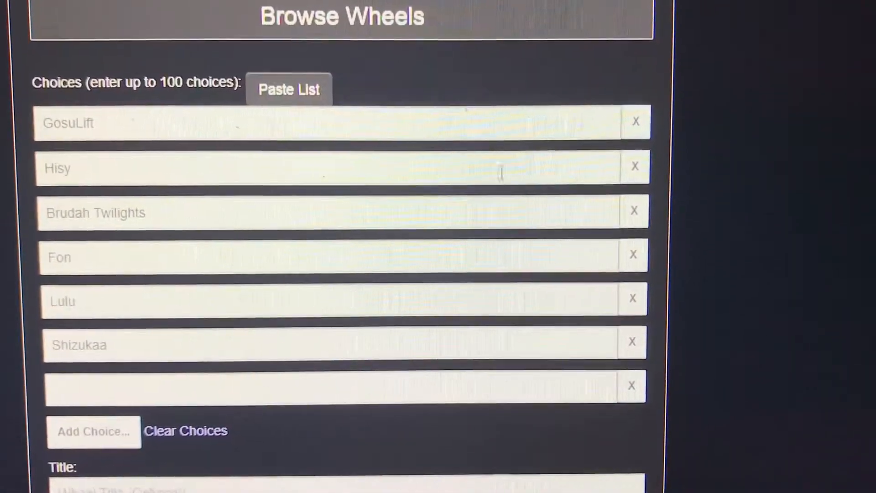
{"action": "scroll", "scroll_direction": "down", "scroll_amount": 3}
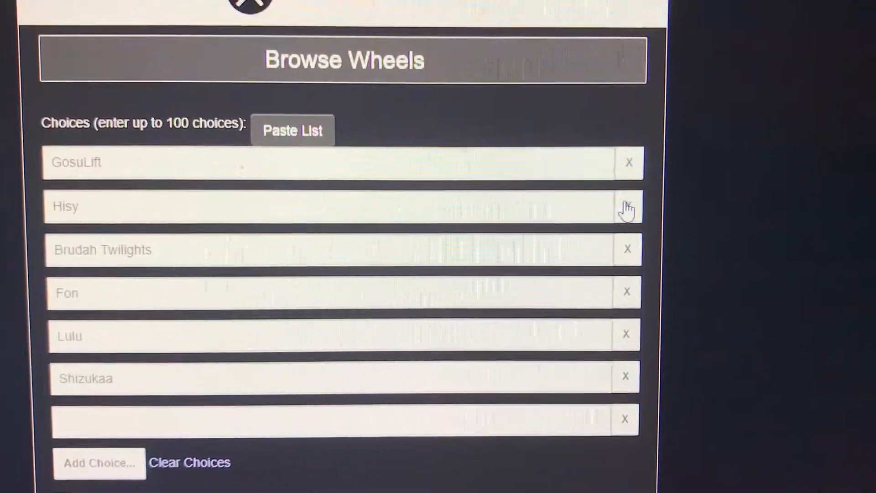
{"action": "left_click", "coordinate": [628, 207]}
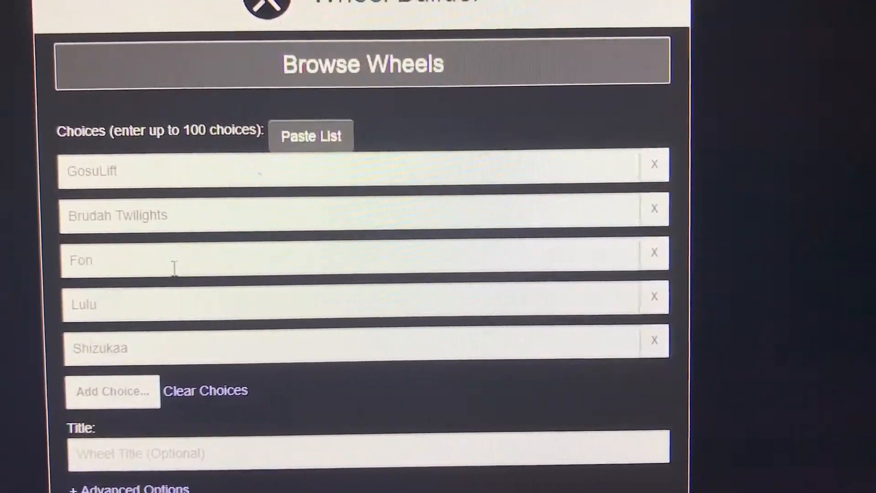
{"action": "scroll", "scroll_direction": "down", "scroll_amount": 3}
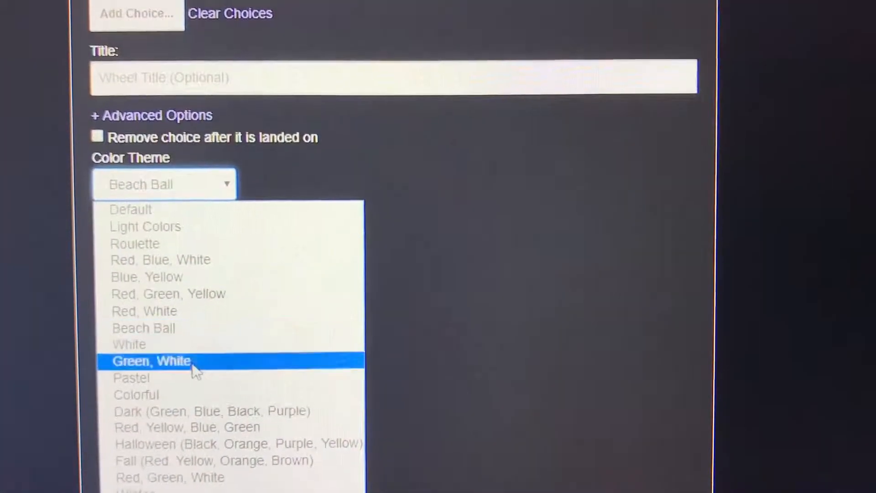
Select a colour theme other than Beach Ball for the wheel.
{"action": "left_click", "coordinate": [151, 360]}
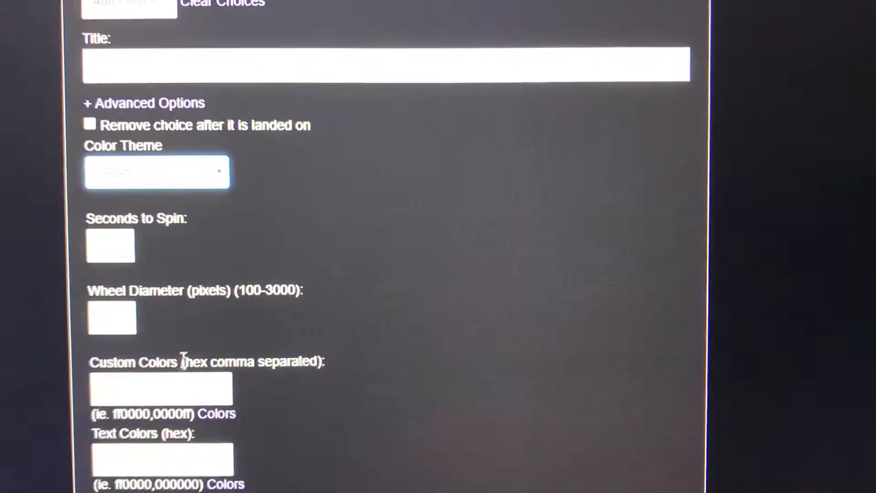
{"action": "scroll", "scroll_direction": "down", "scroll_amount": 3}
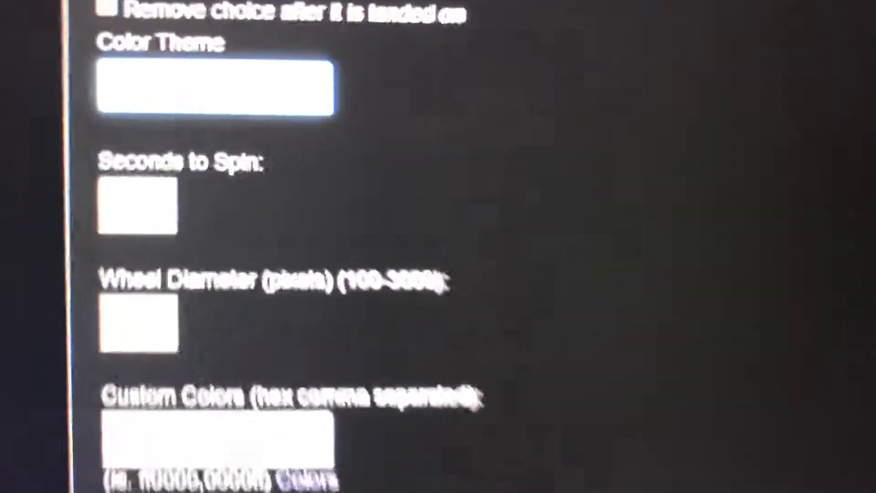
{"action": "scroll", "scroll_direction": "down", "scroll_amount": 3}
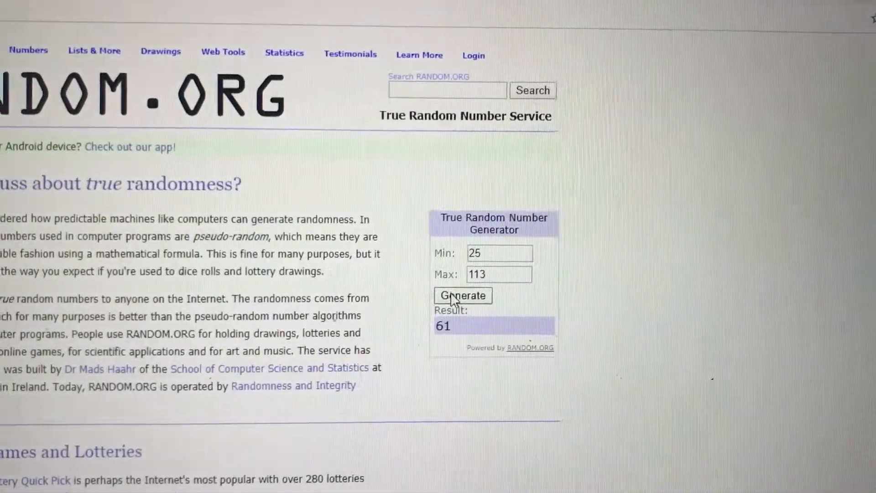
Draw several random numbers between 25 and 113, including 60, 104 and 88.
{"action": "left_click", "coordinate": [461, 295]}
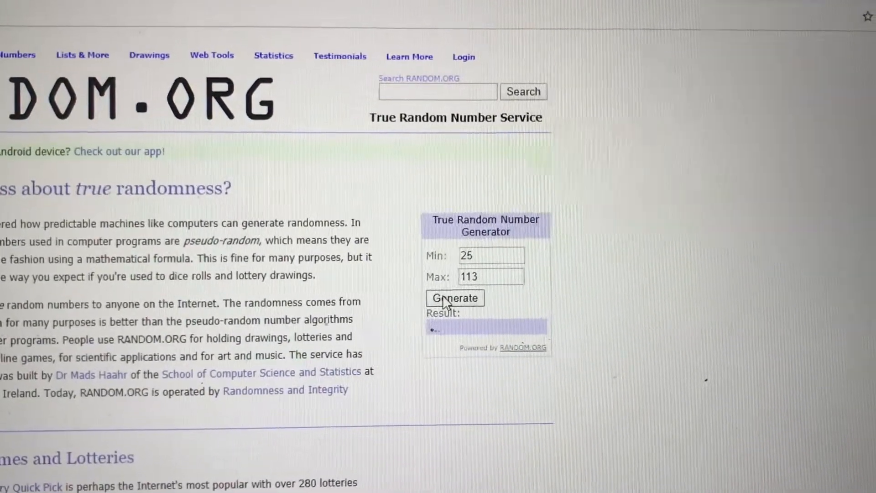
{"action": "left_click", "coordinate": [456, 298]}
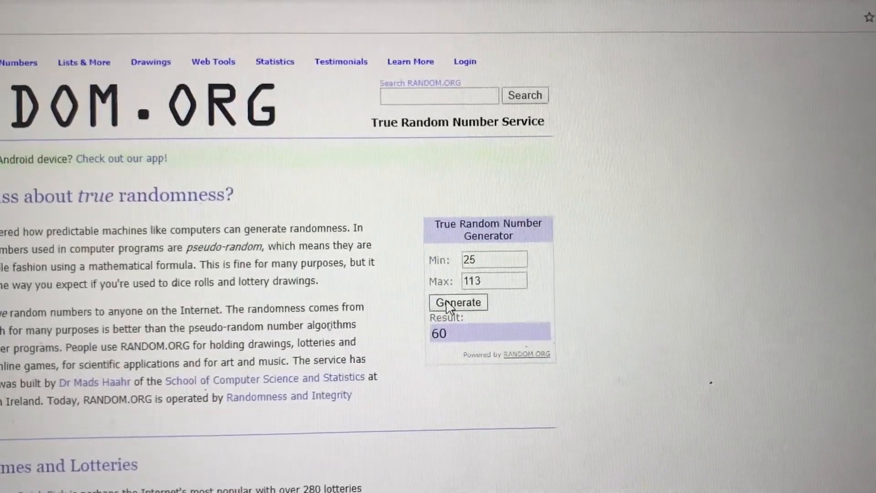
{"action": "left_click", "coordinate": [458, 304]}
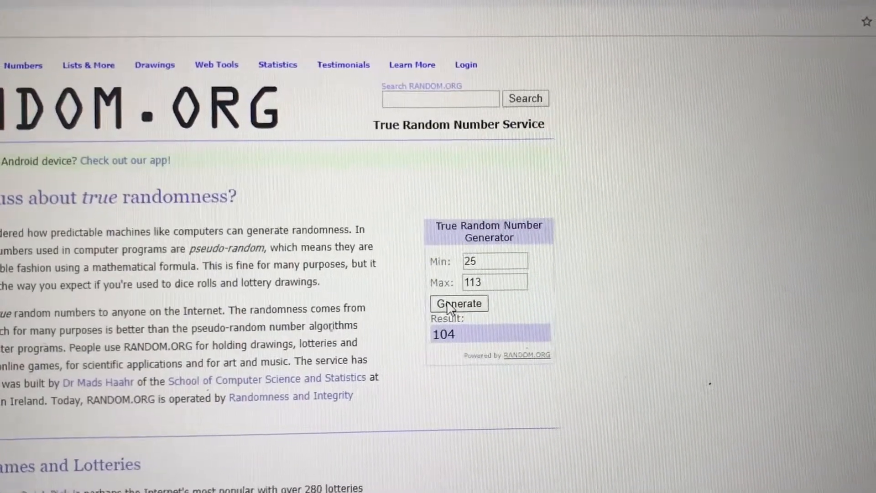
{"action": "left_click", "coordinate": [458, 304]}
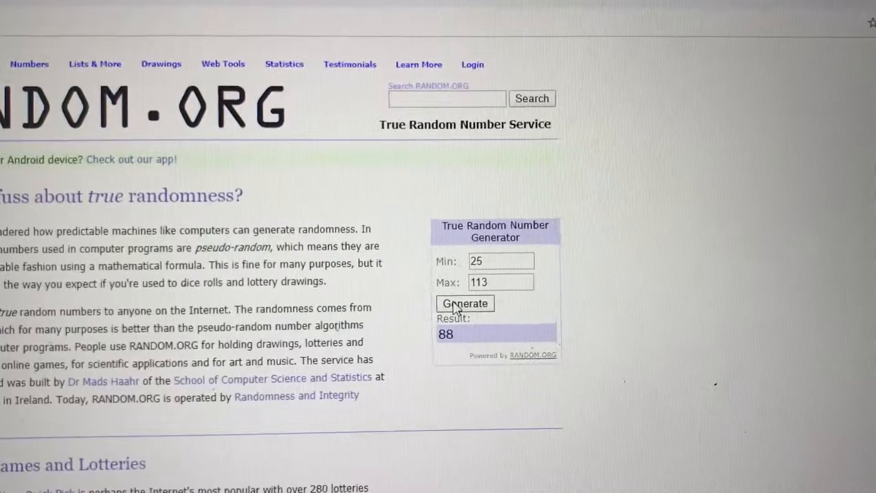
{"action": "left_click", "coordinate": [465, 303]}
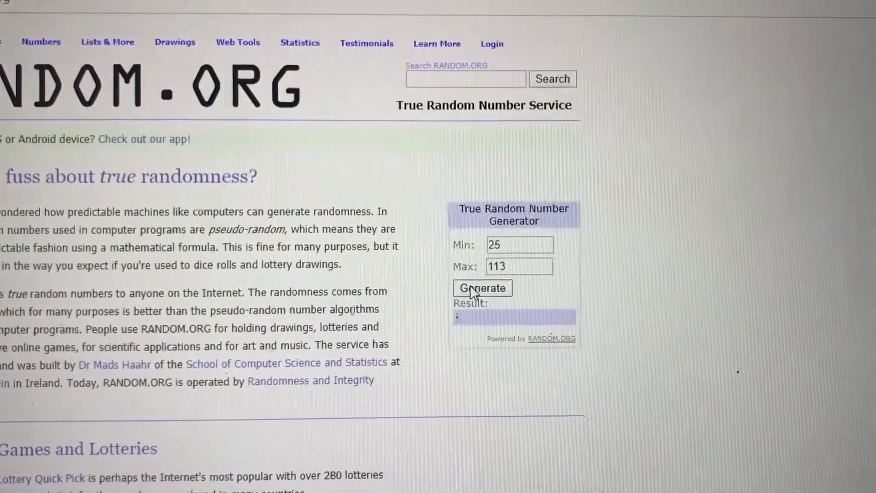
{"action": "left_click", "coordinate": [482, 288]}
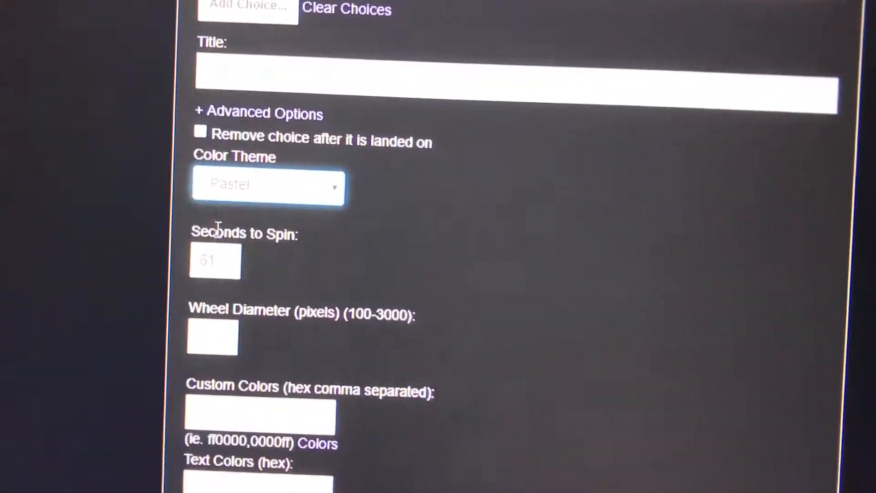
Set Seconds to Spin to 32 and apply the changes to rebuild the five-name Pastel wheel.
{"action": "scroll", "scroll_direction": "down", "scroll_amount": 3}
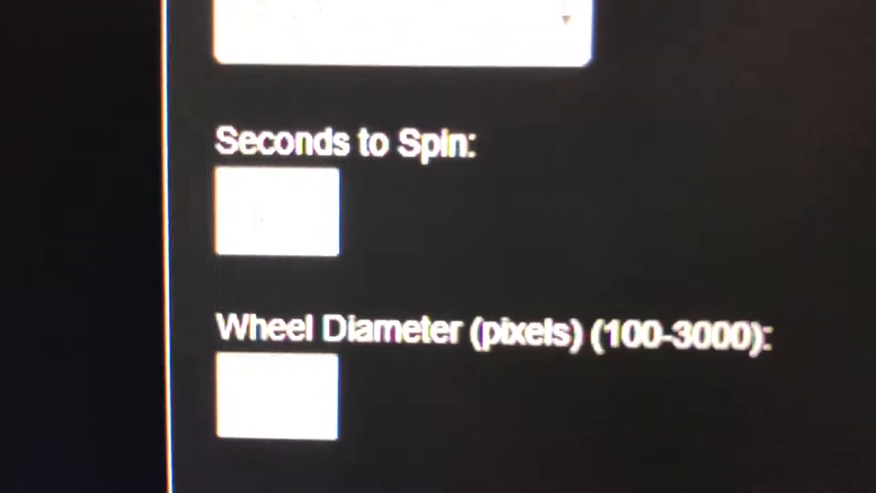
{"action": "type", "text": "32"}
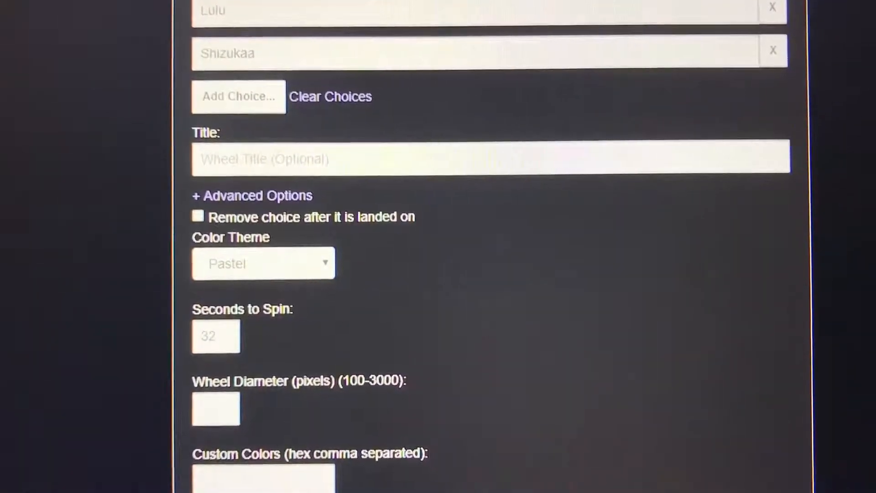
{"action": "scroll", "scroll_direction": "down", "scroll_amount": 3}
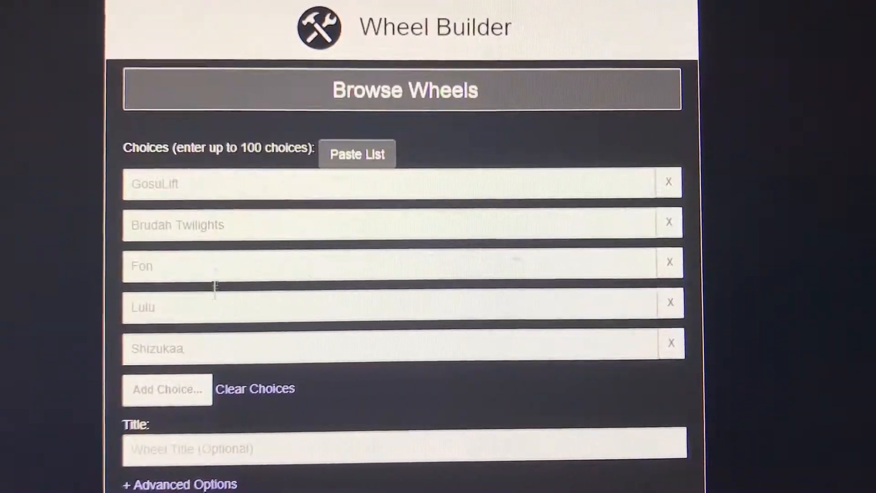
{"action": "scroll", "scroll_direction": "down", "scroll_amount": 3}
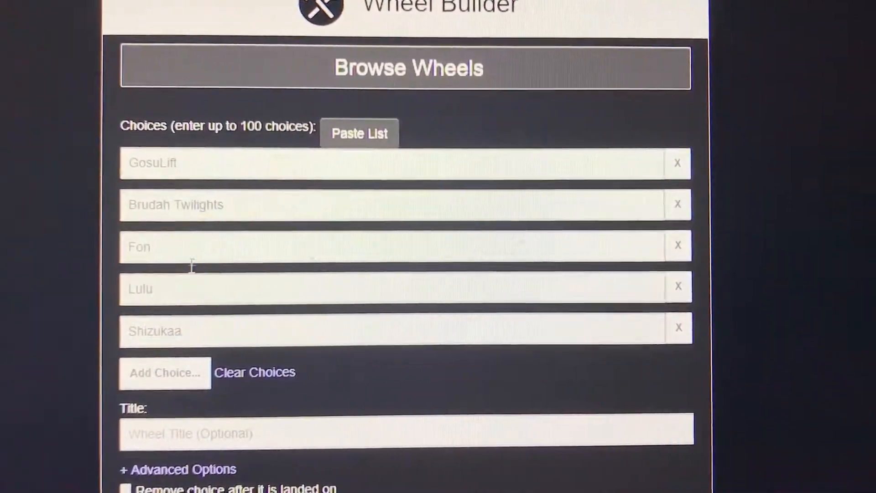
{"action": "scroll", "scroll_direction": "down", "scroll_amount": 3}
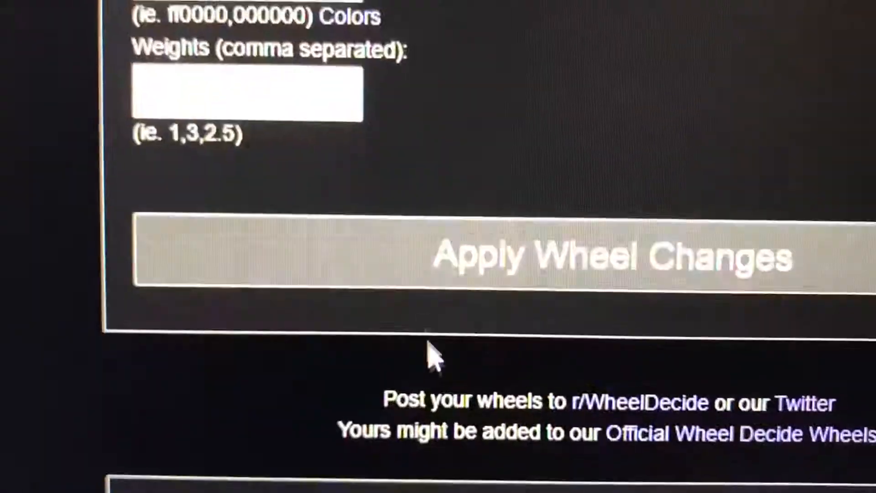
{"action": "scroll", "scroll_direction": "down", "scroll_amount": 3}
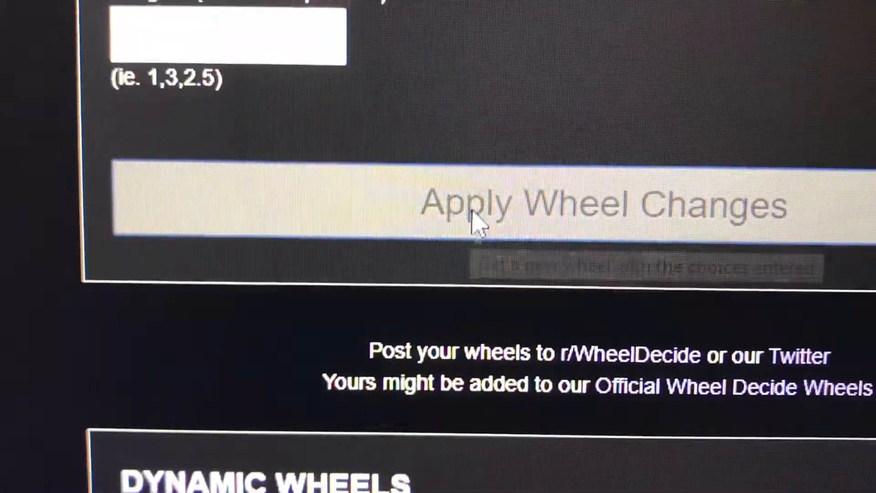
{"action": "left_click", "coordinate": [481, 204]}
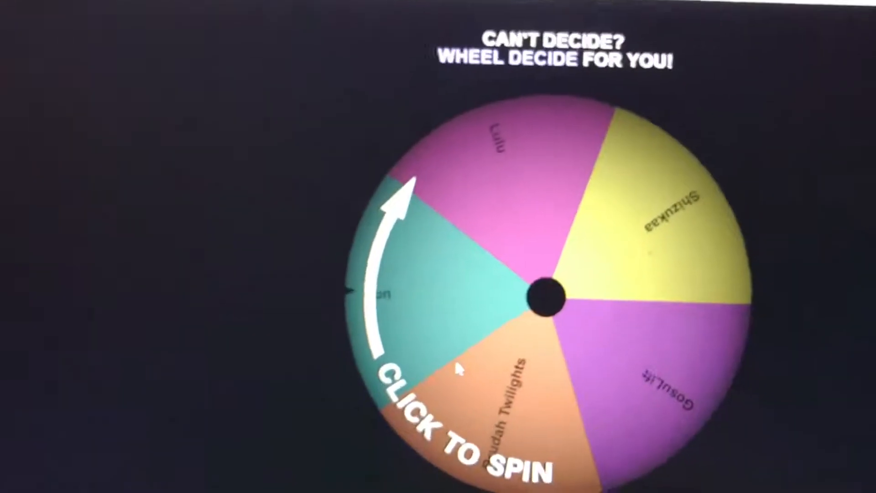